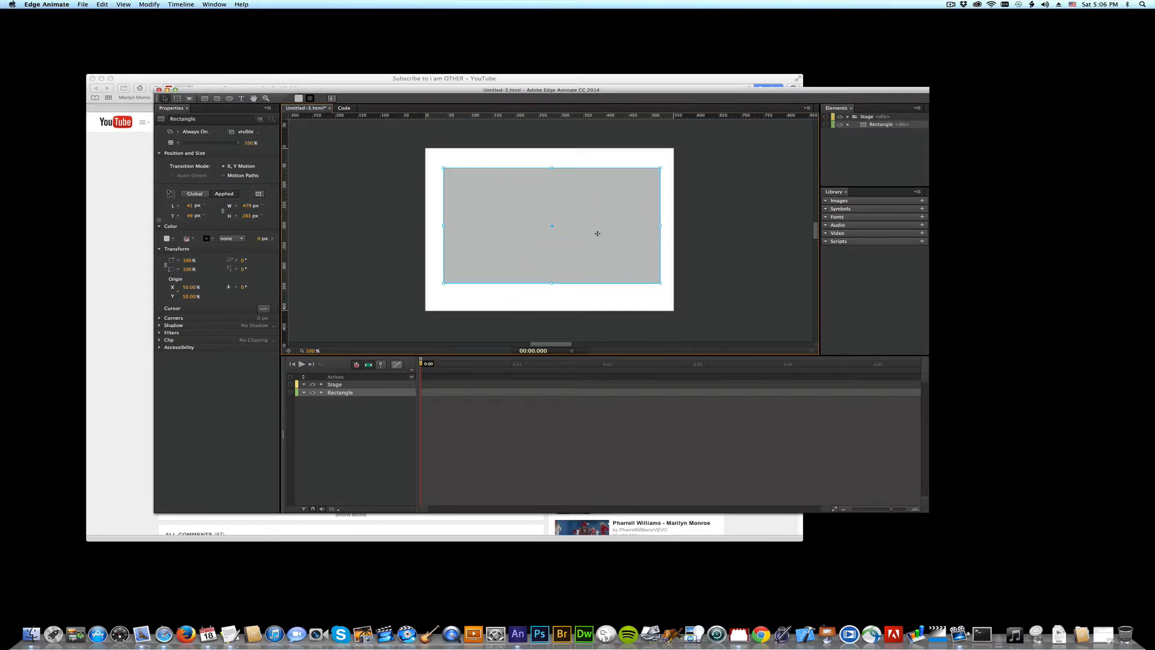
Step: Rename the rectangle element on the stage to 'movie'
double_click(182, 119)
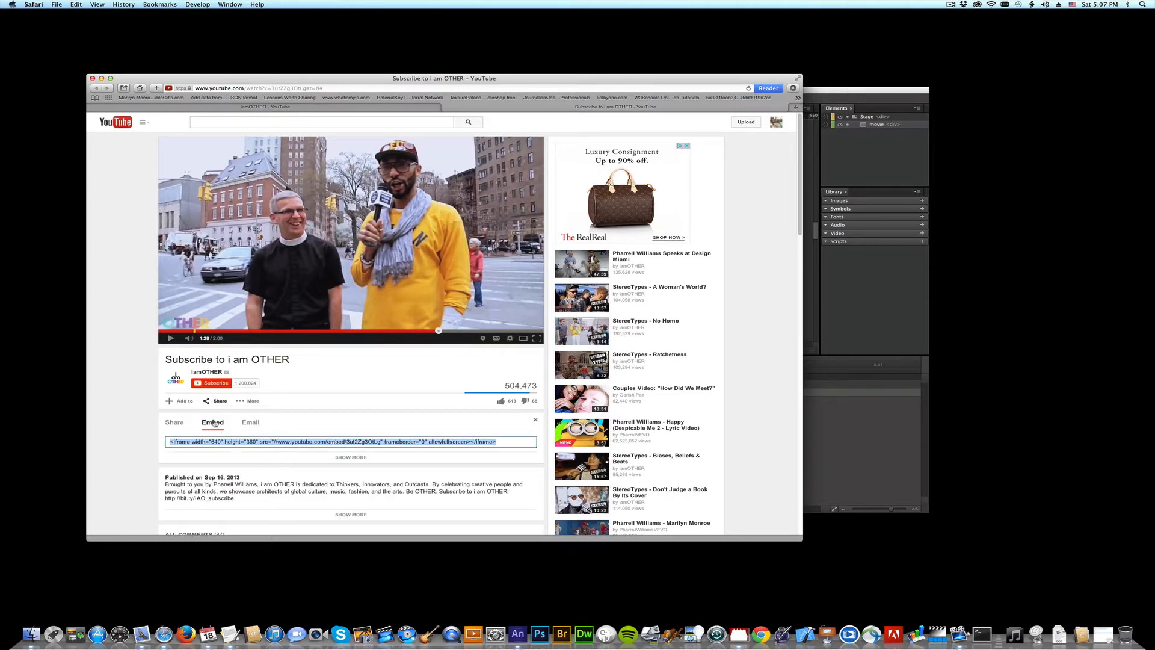
Step: Copy the YouTube iframe embed code and return to the Edge Animate project
key(cmd+c)
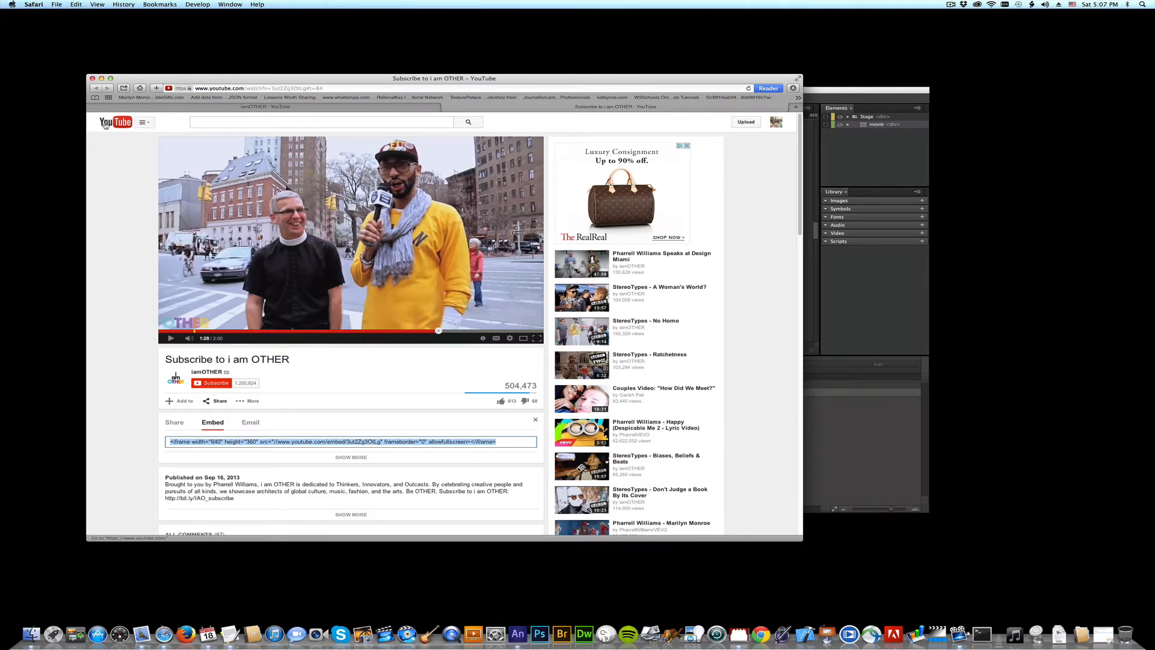
click(519, 634)
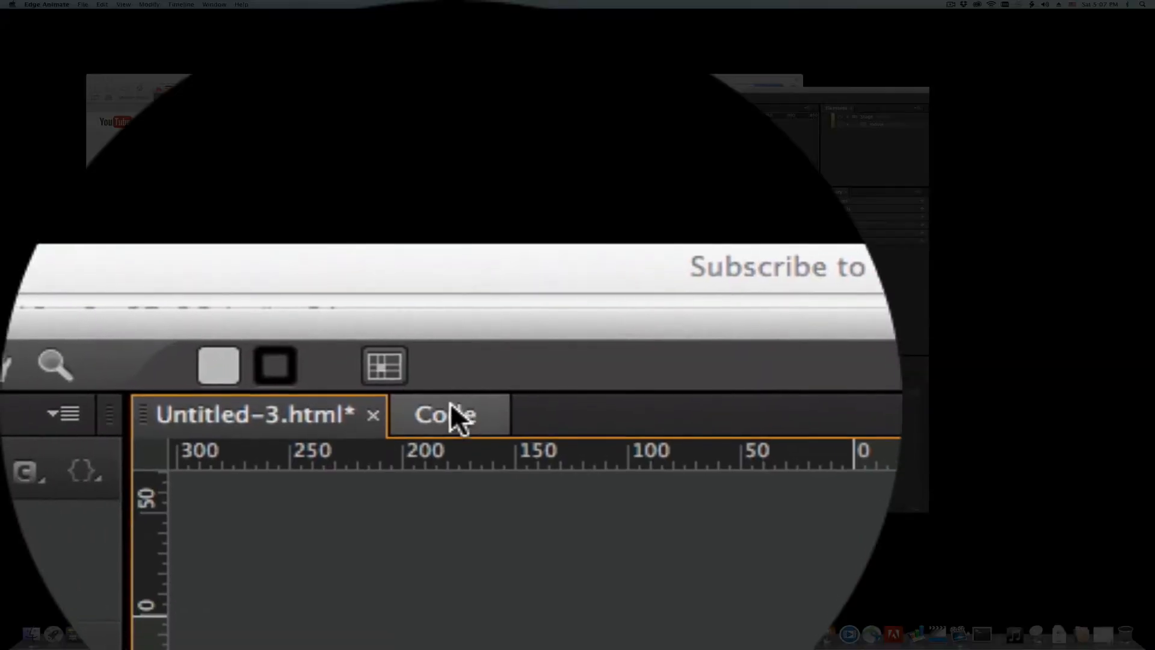
Step: Open the code editor showing an empty Stage compositionReady function
click(443, 414)
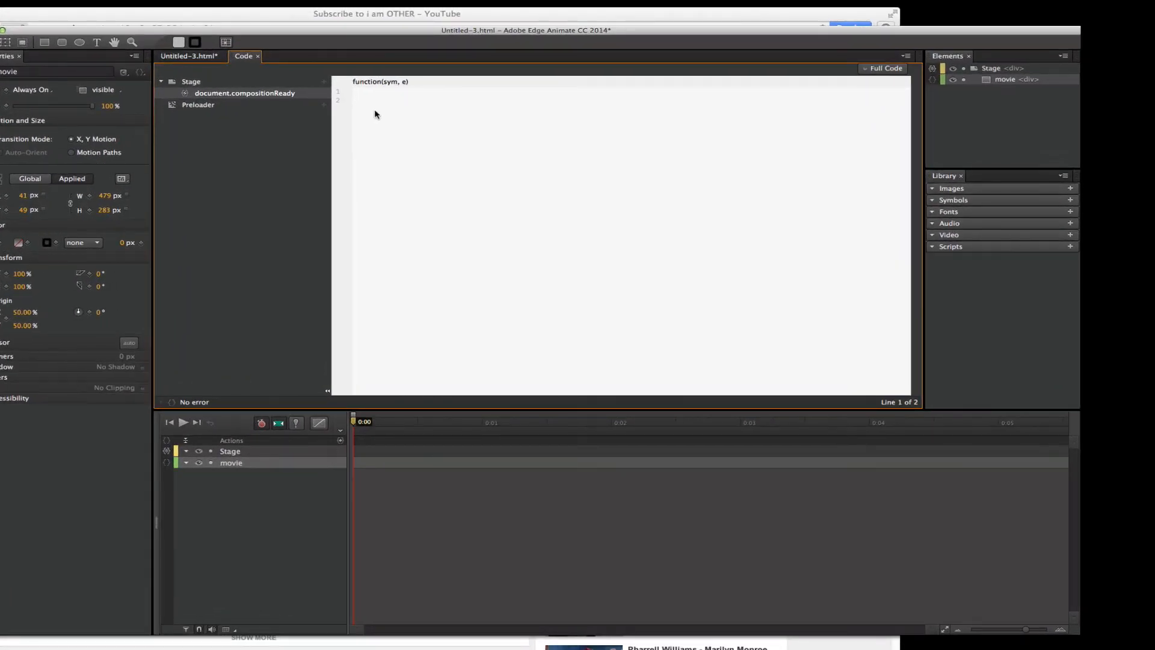
Step: Write var movieholder = sym.$("movie"); and begin a second var statement
text(var)
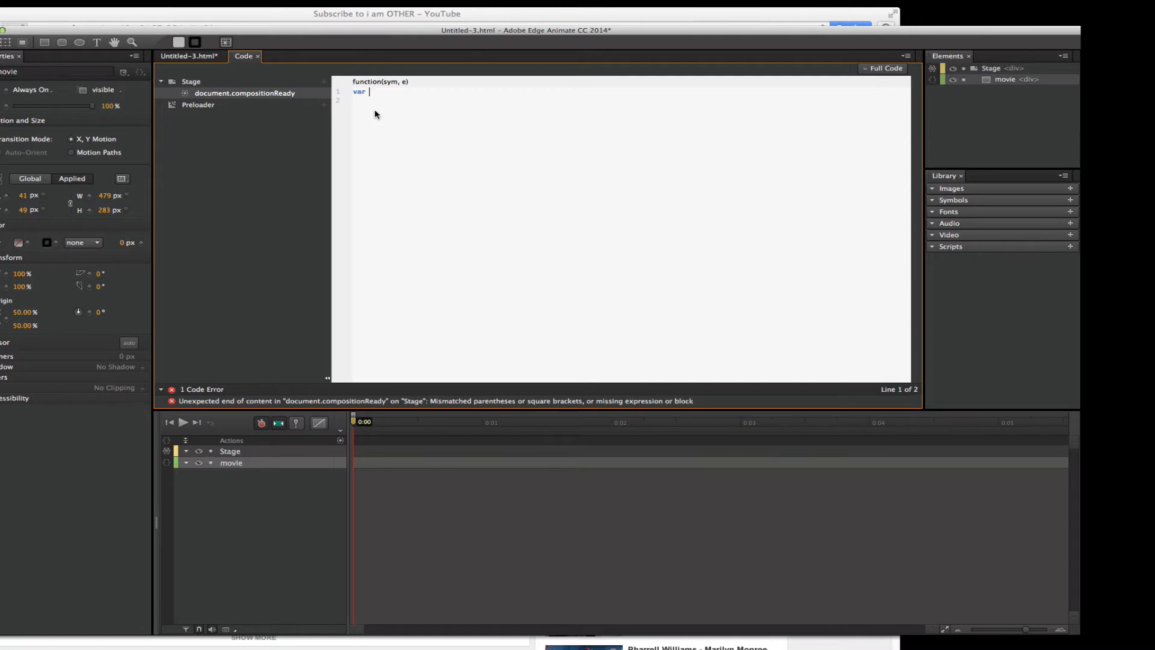
text(movieholder)
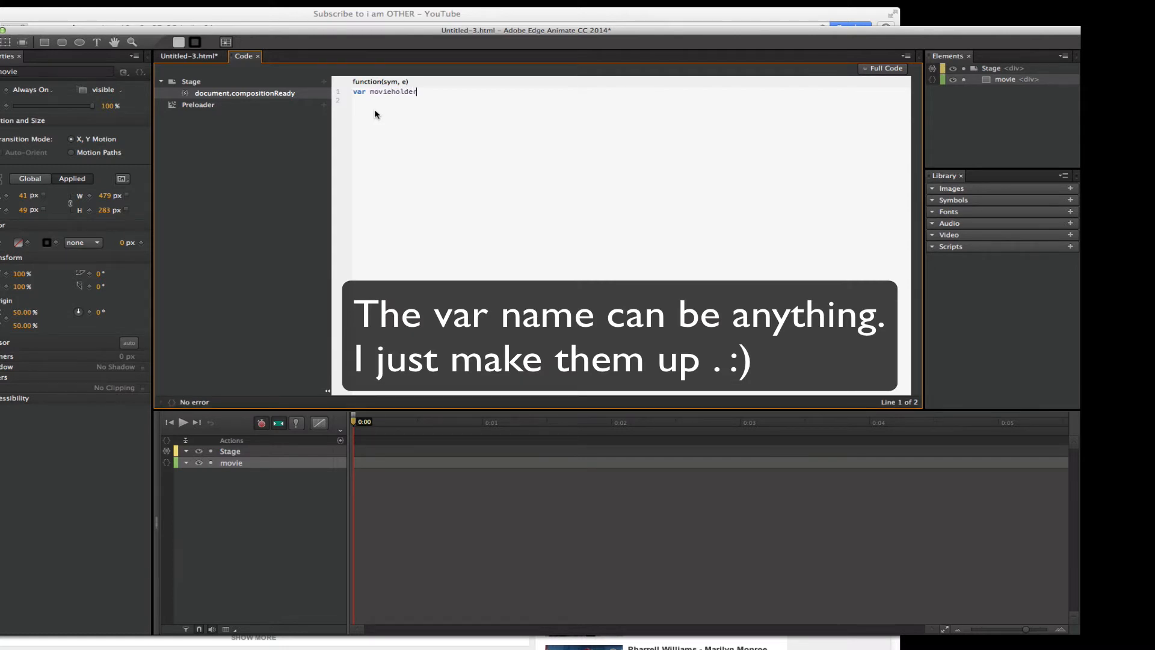
text(=)
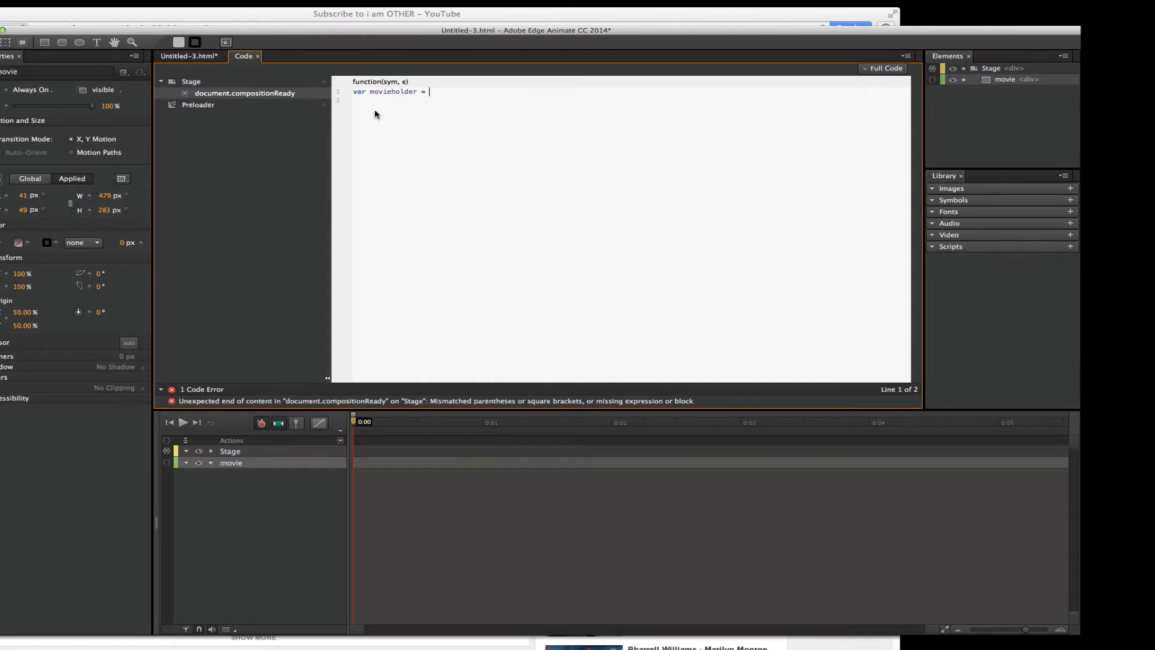
text(sym)
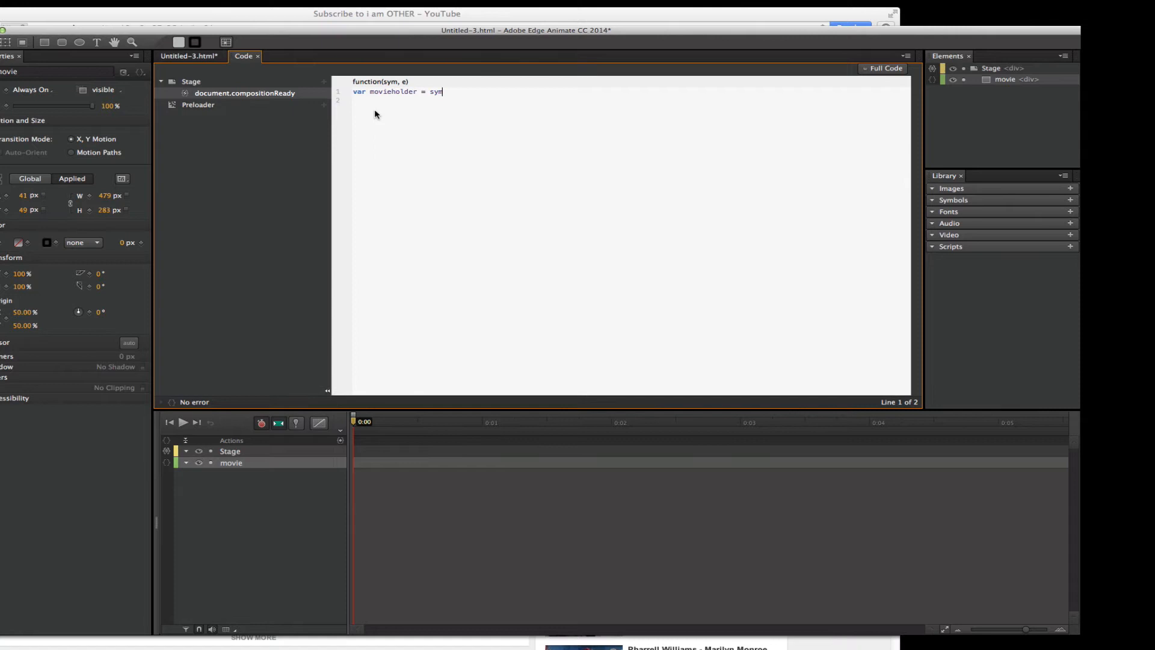
text(.)
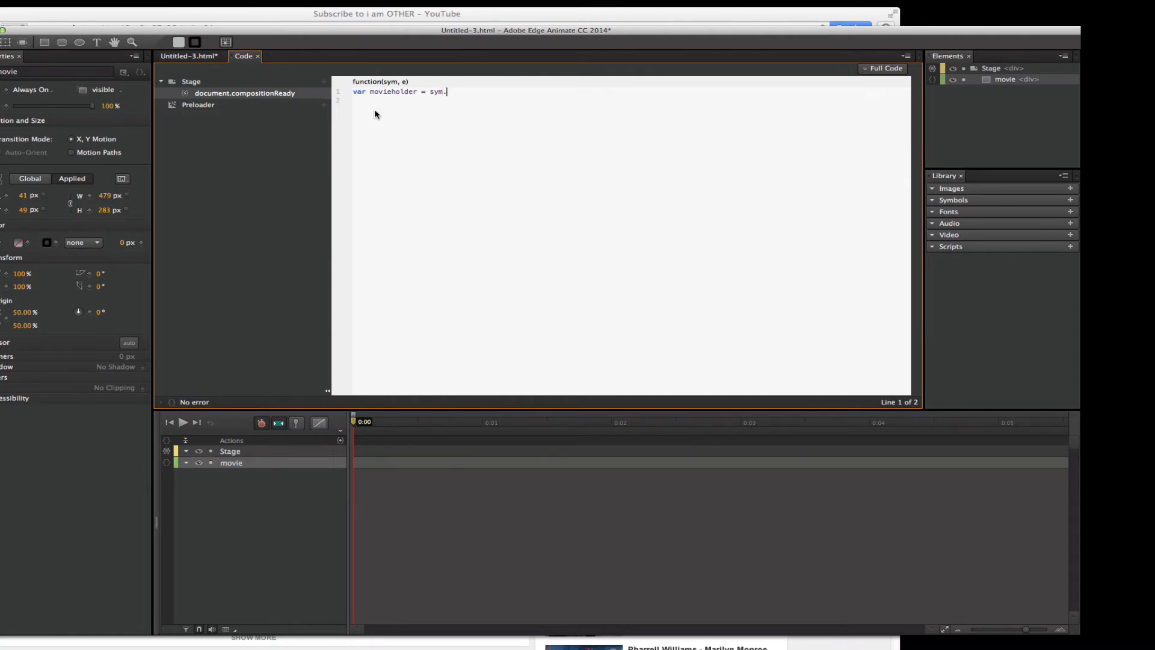
text(s)
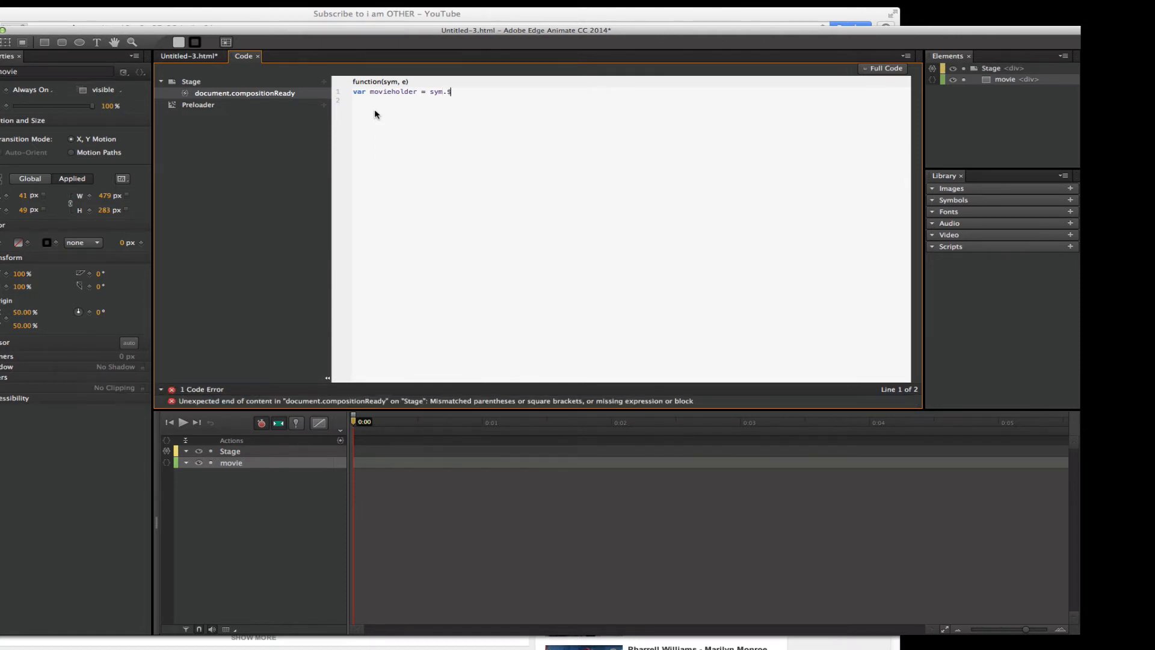
text((")
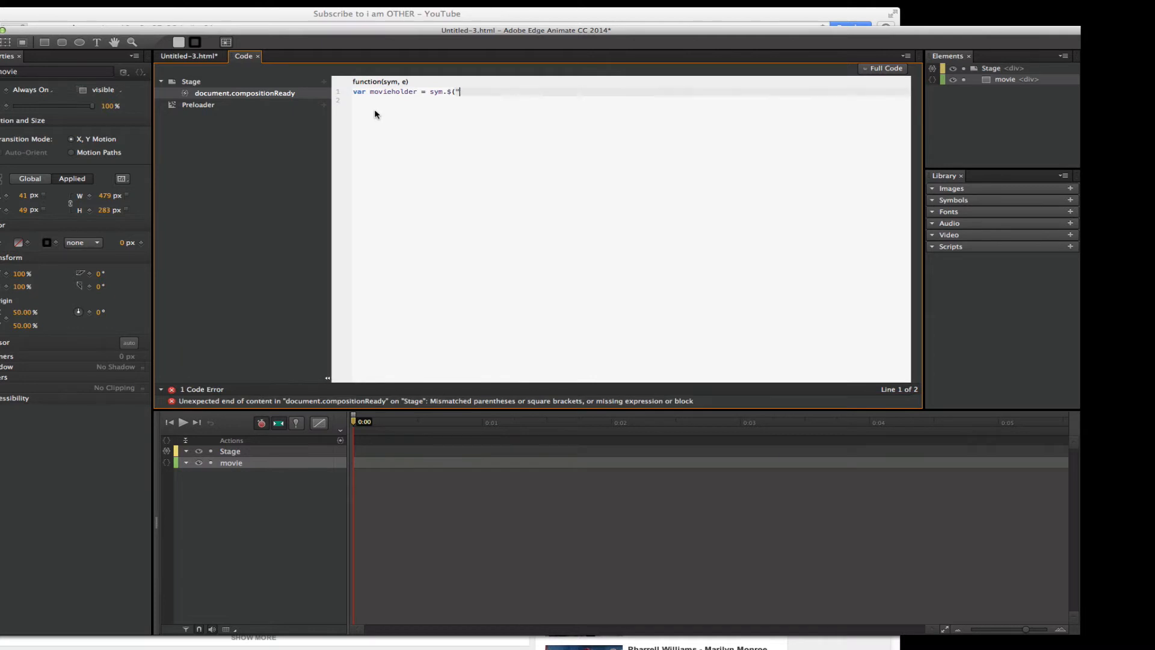
text(")
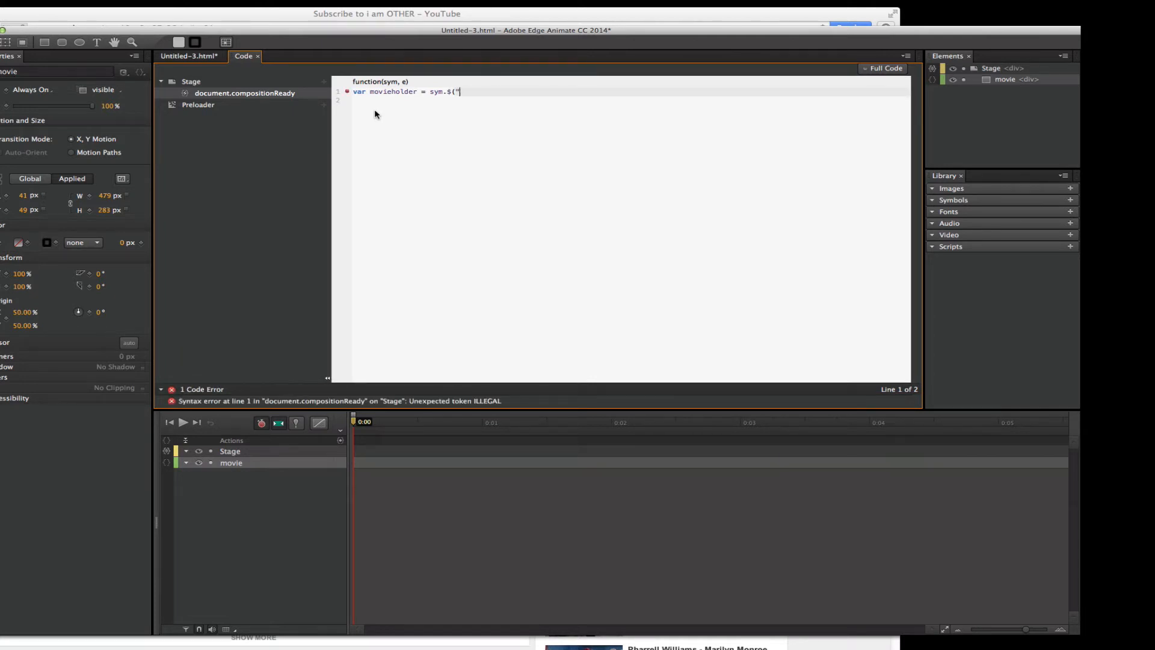
text(movie)
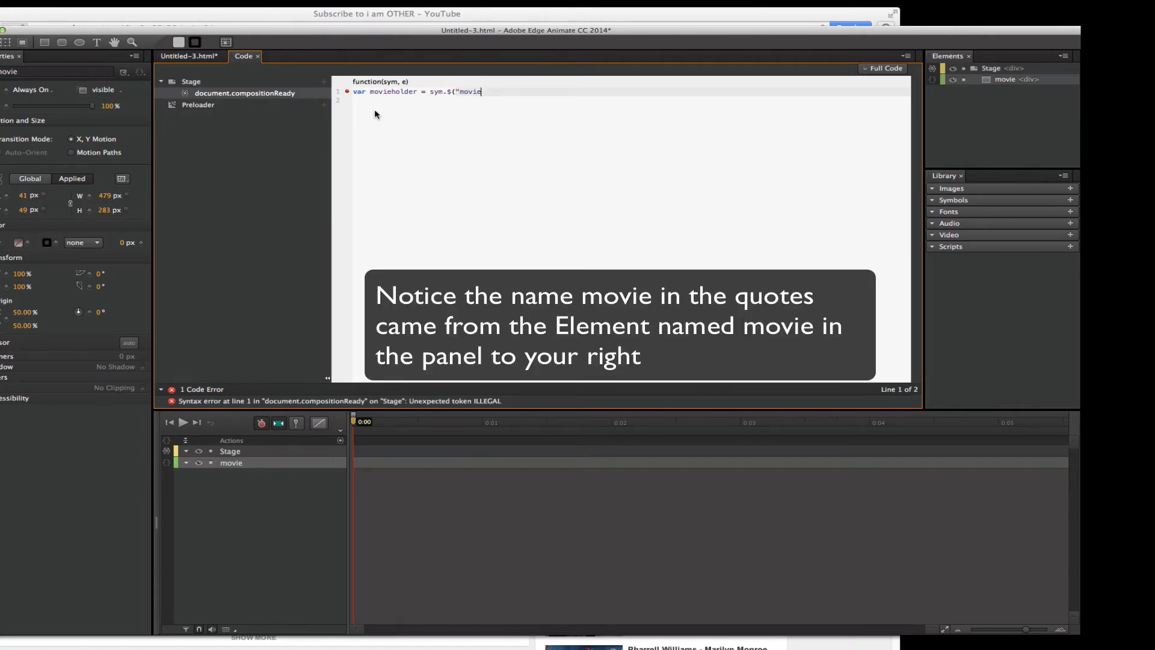
text("))
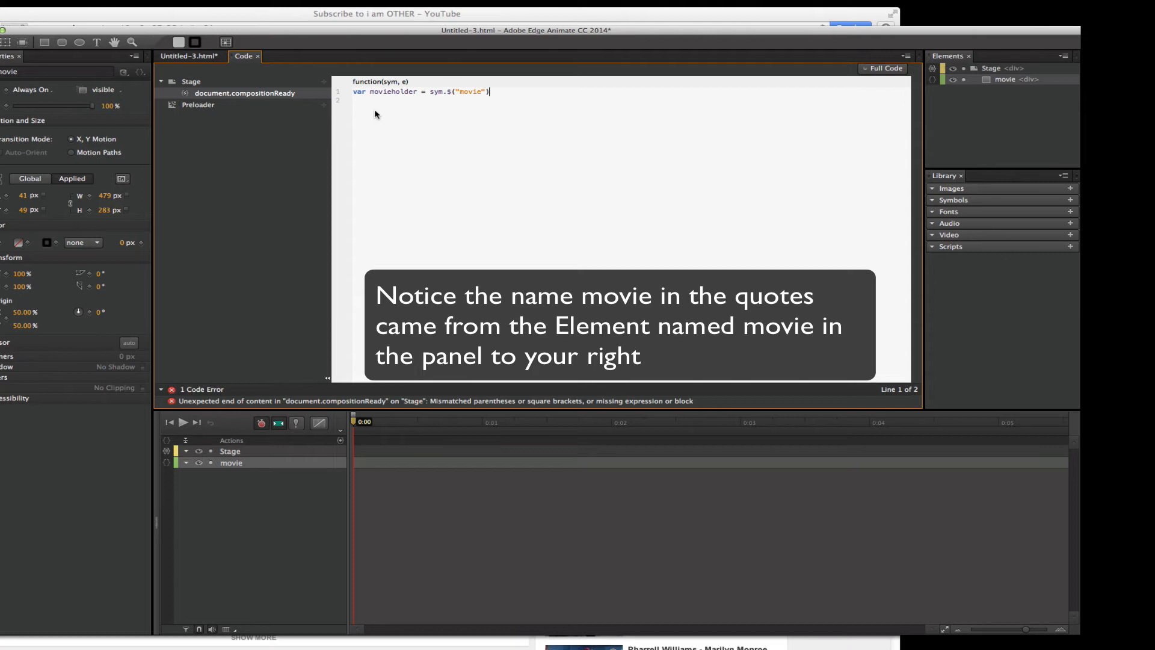
text(;)
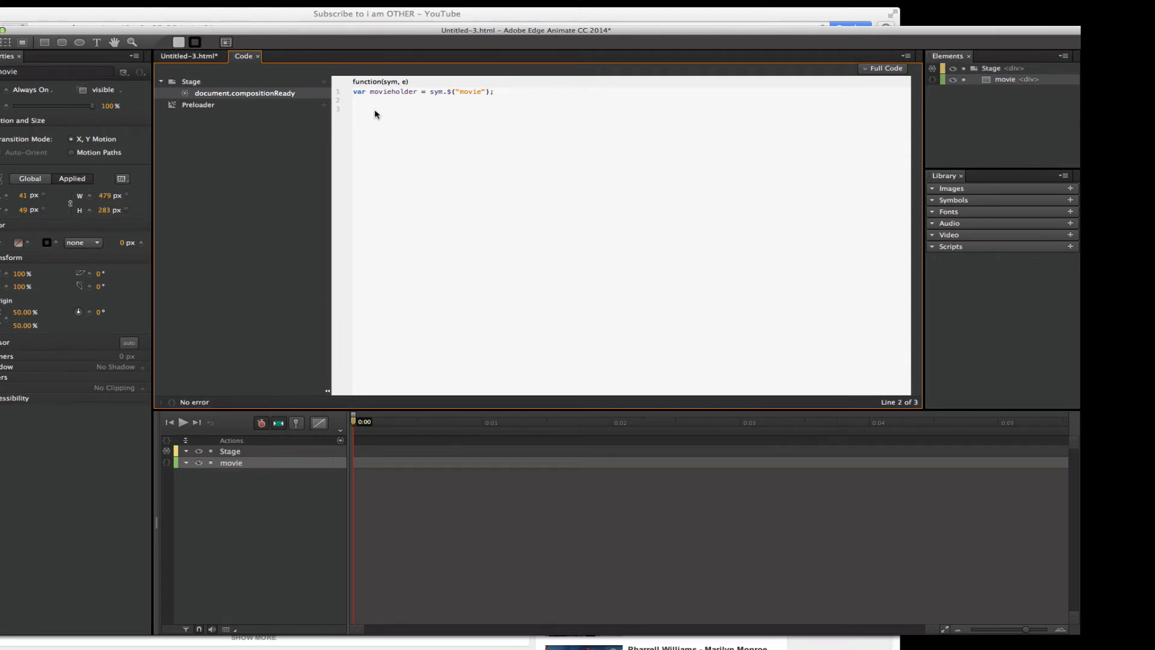
text(var)
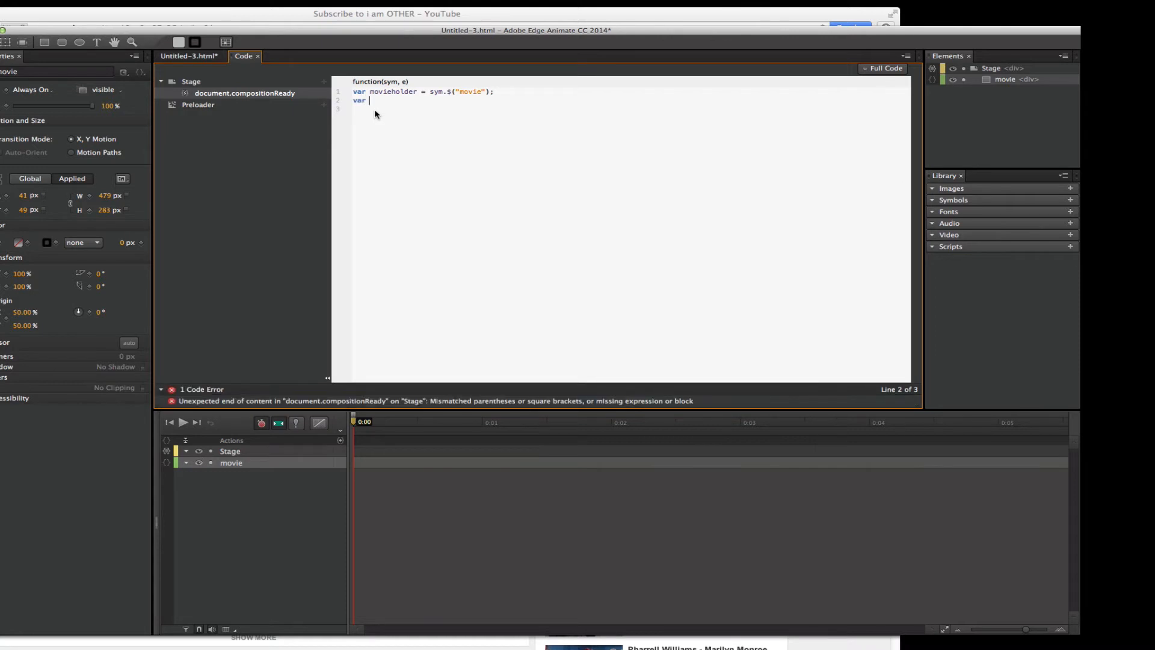
Step: Declare var themovie holding the pasted YouTube iframe embed code as a string
text(themovie)
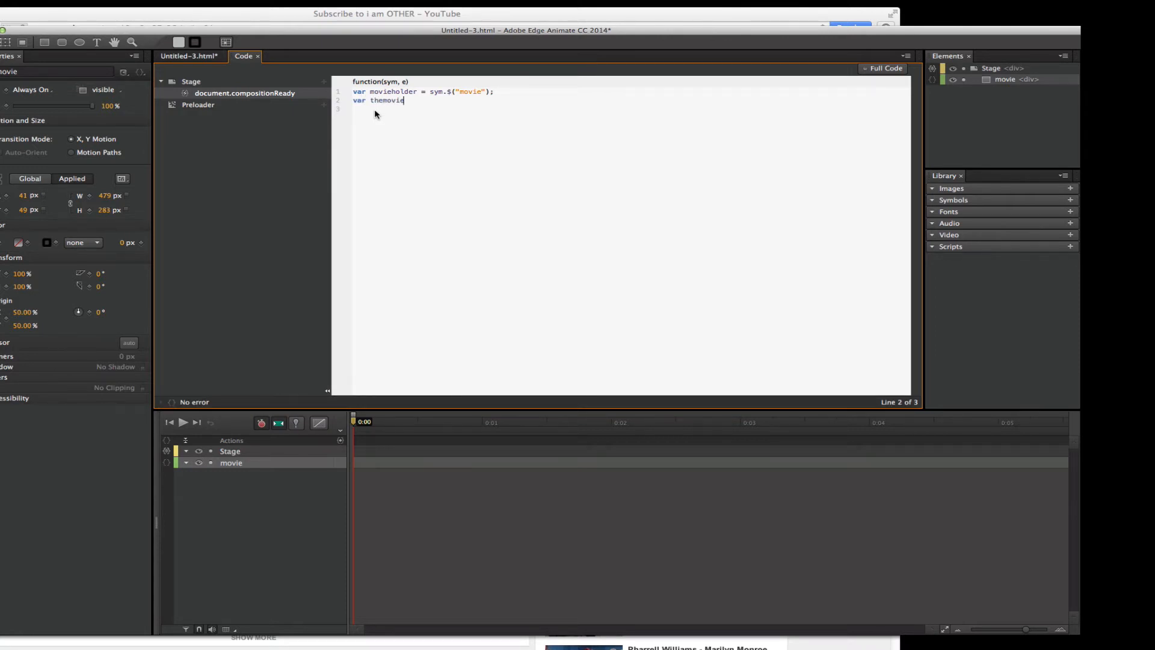
text(=)
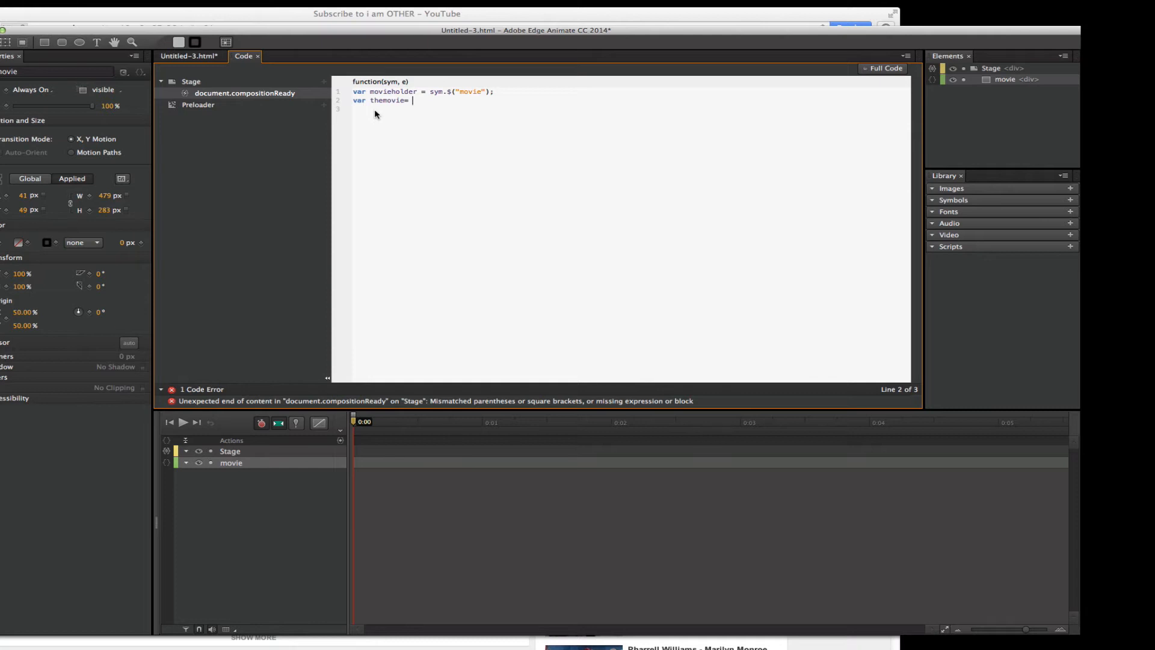
text('')
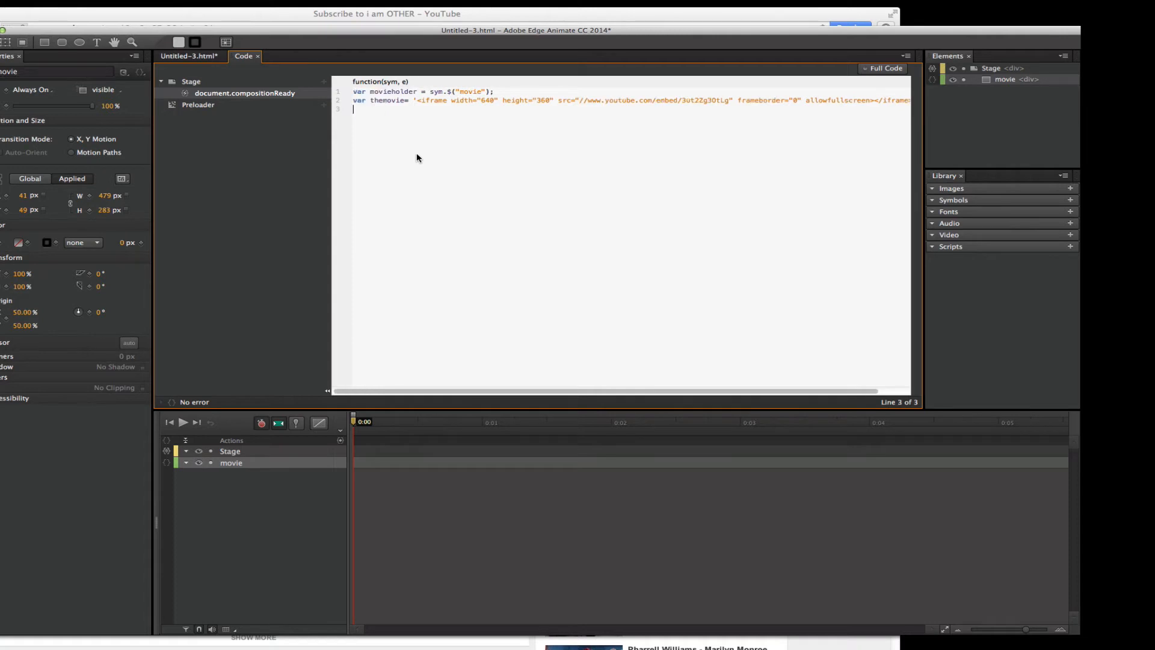
mouse_move(409, 158)
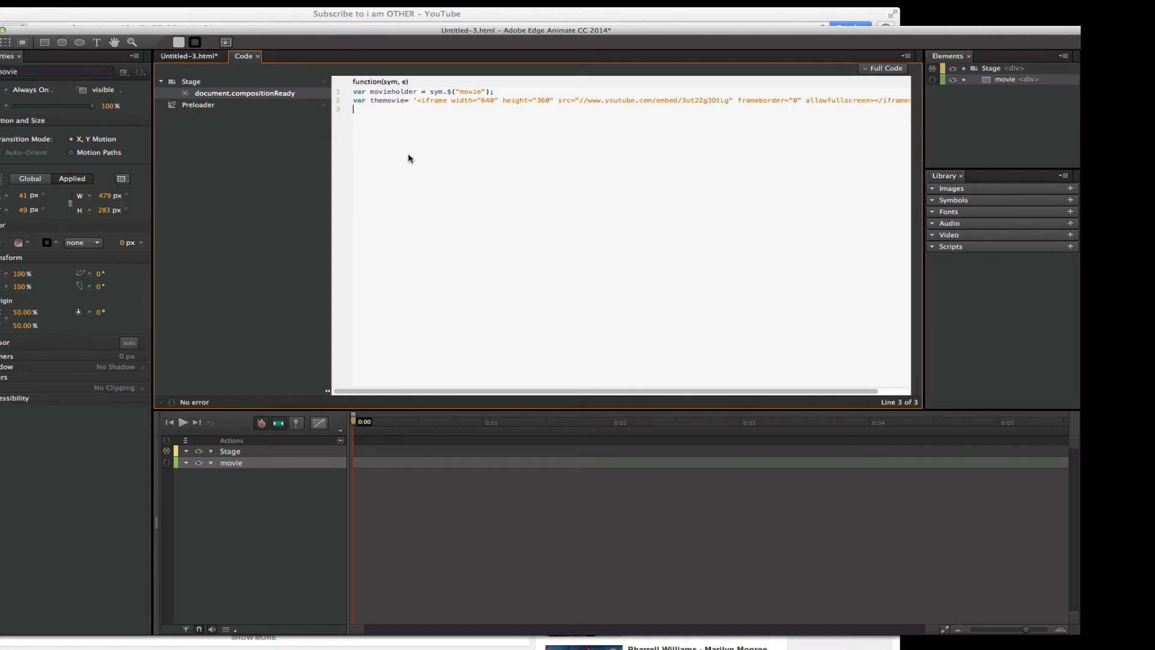
mouse_move(443, 177)
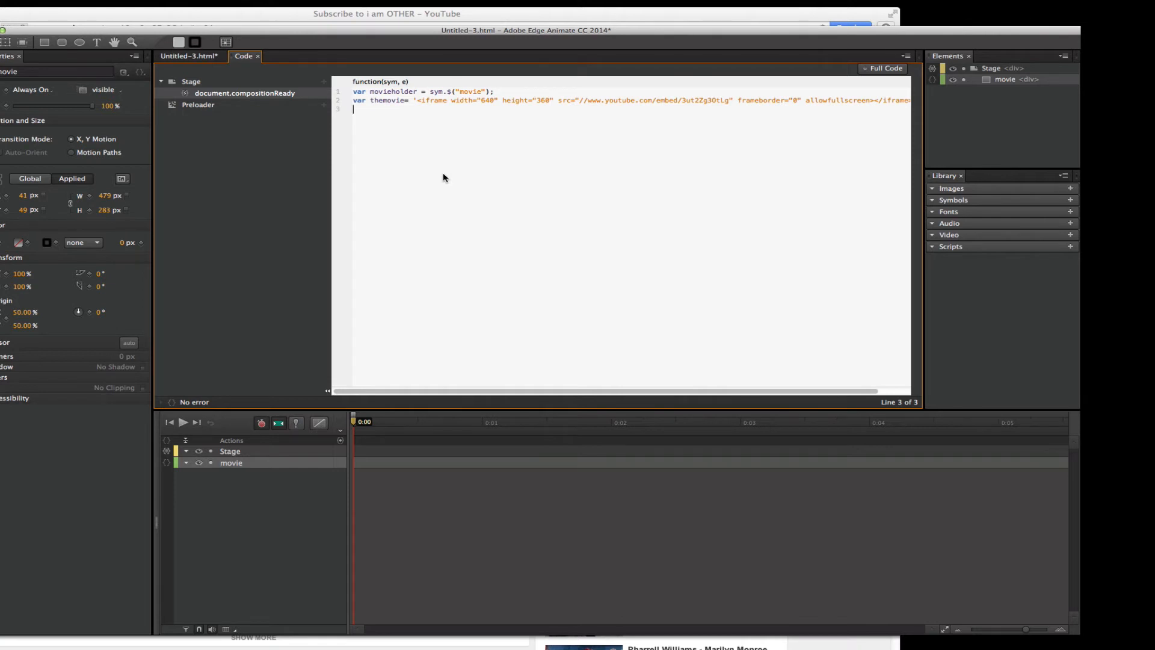
drag(449, 101, 536, 101)
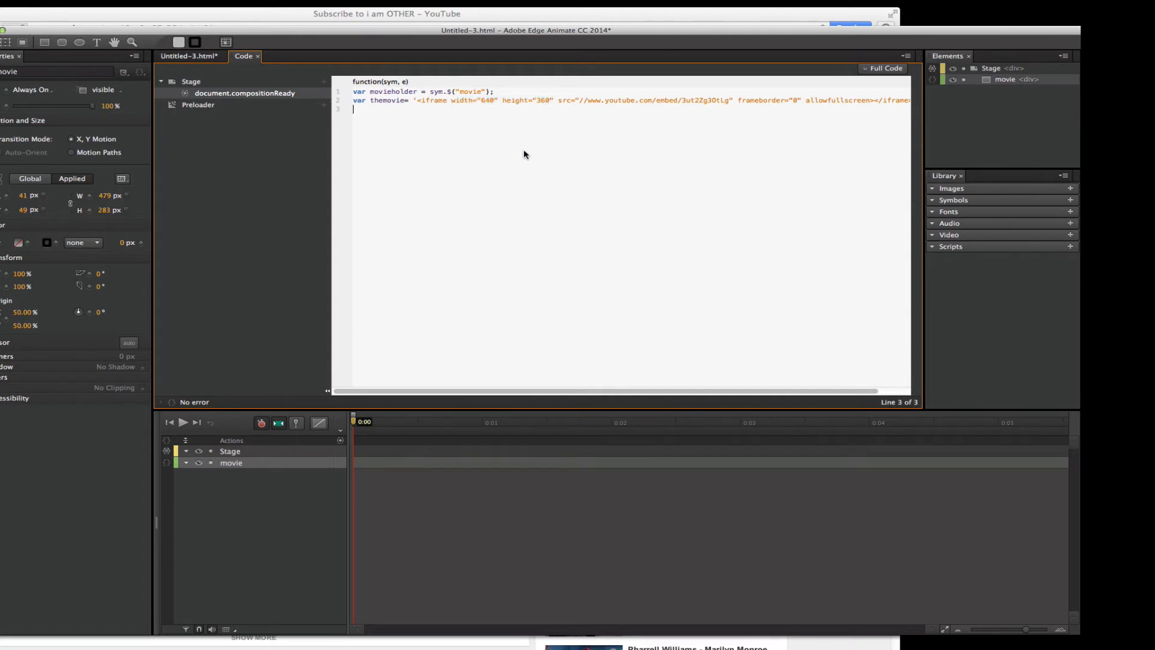
mouse_move(450, 187)
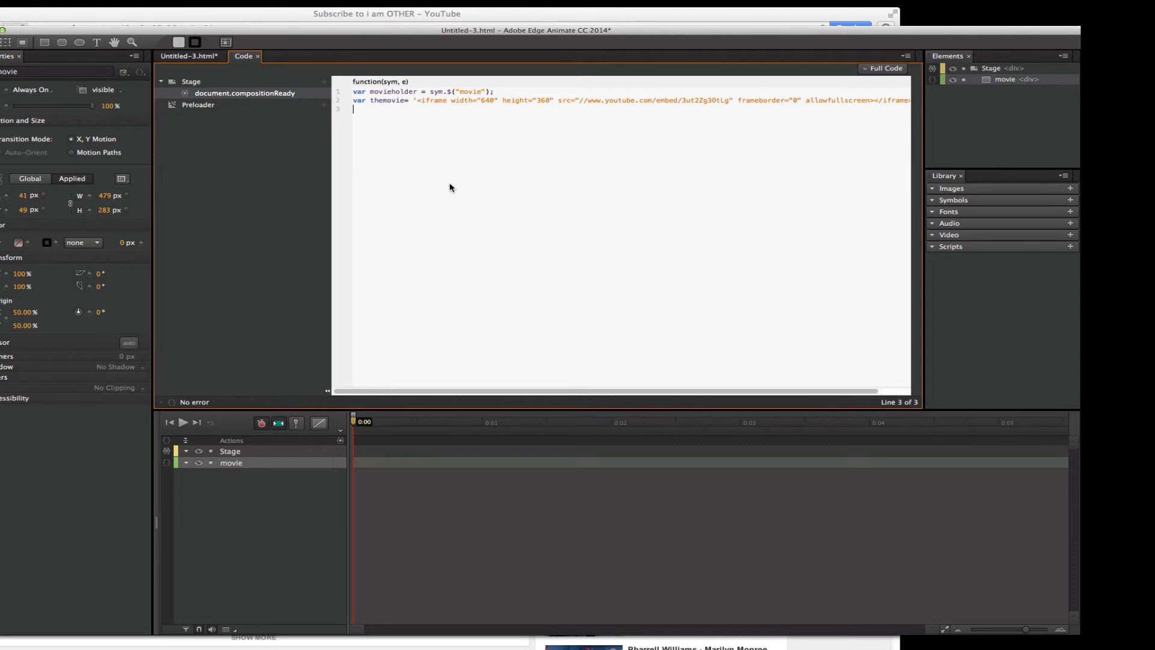
click(482, 101)
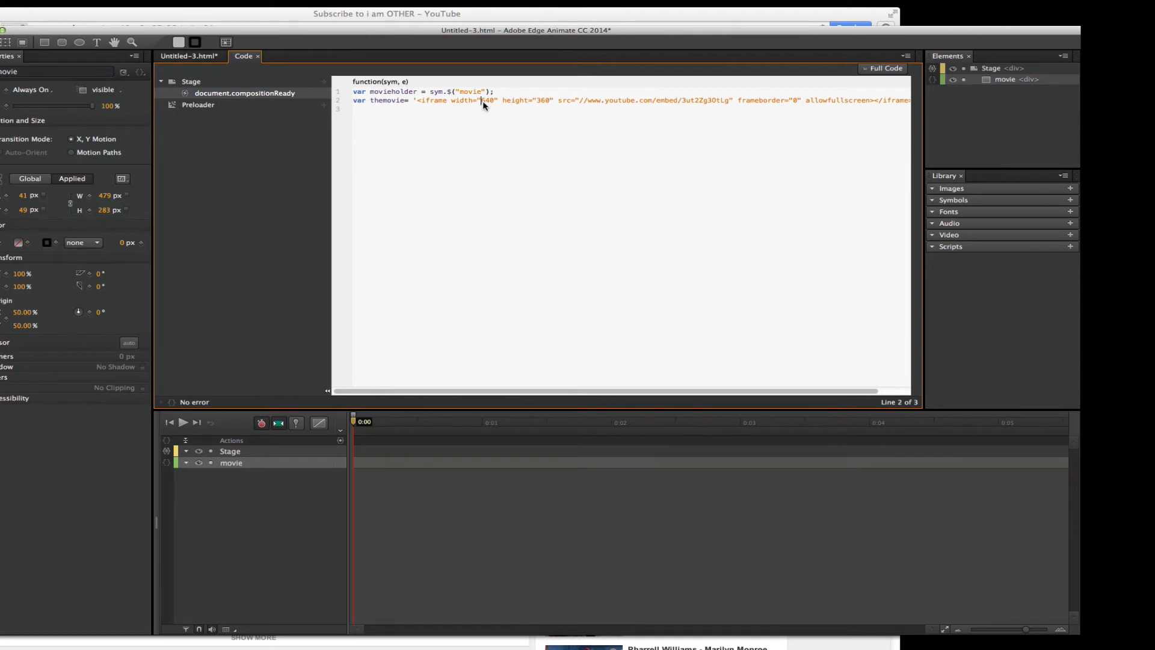
Step: Replace the iframe's fixed width 640 and height with movieholder.width() and movieholder.height()
double_click(485, 100)
text('+movieholder)
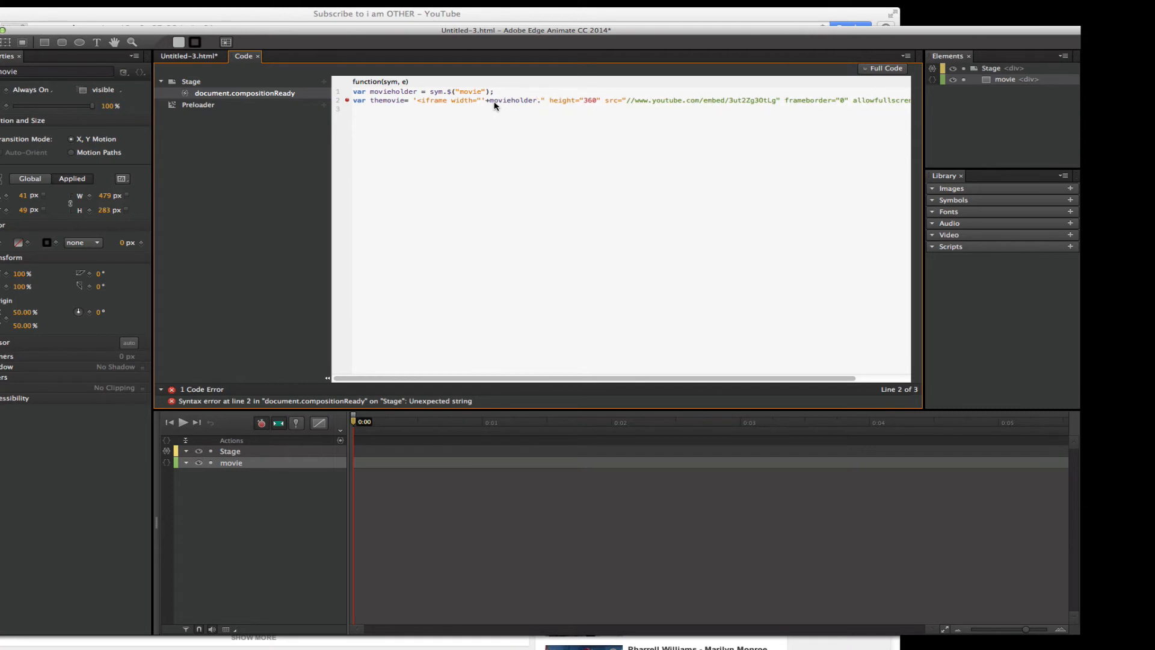
text(.width())
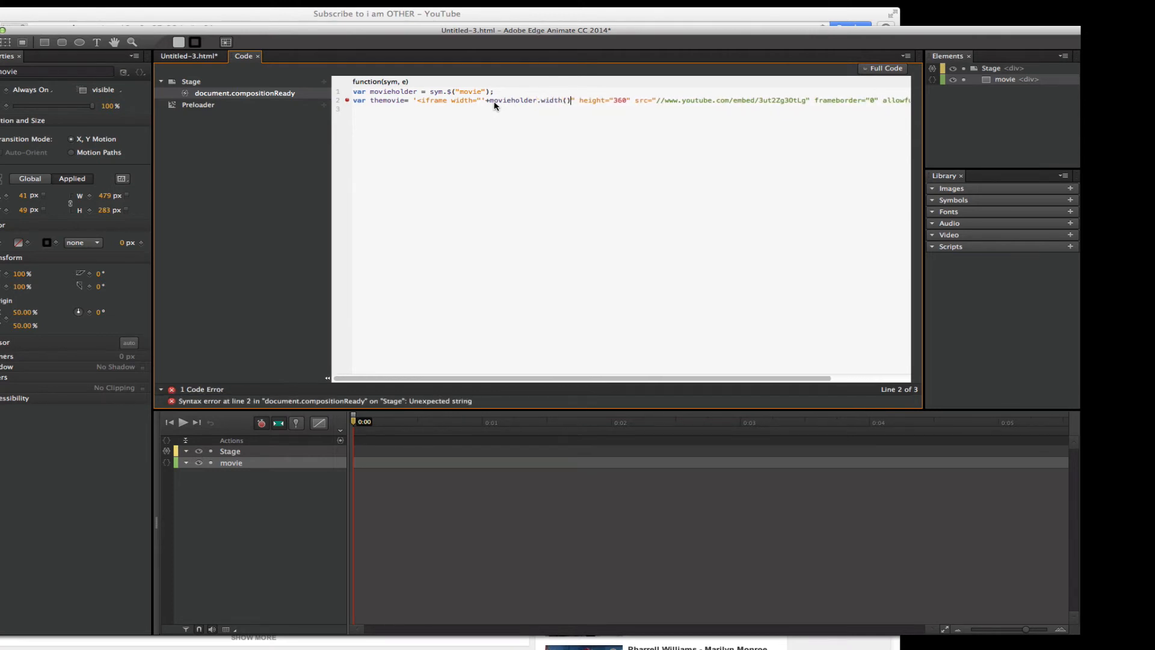
text(+')
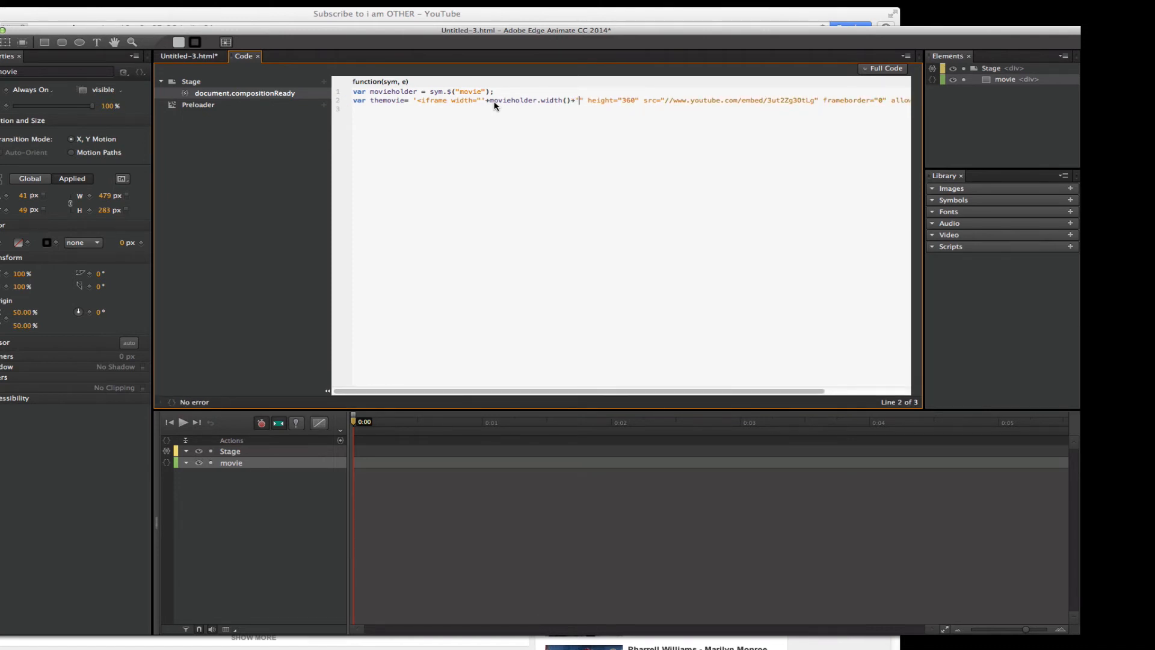
mouse_move(486, 122)
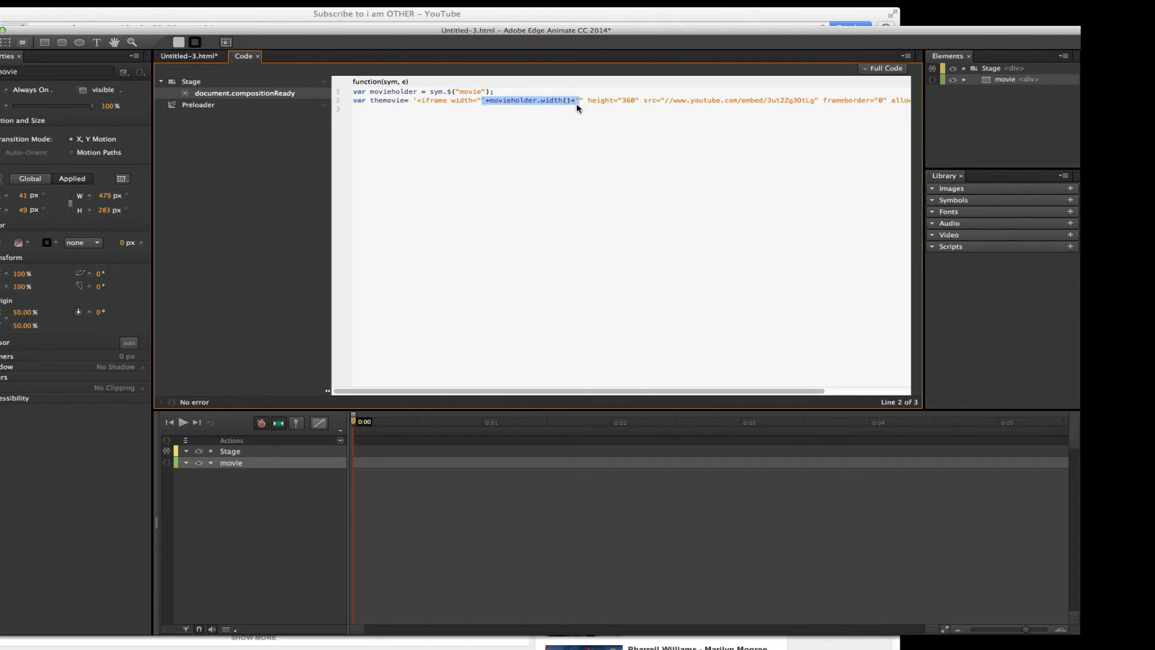
double_click(624, 100)
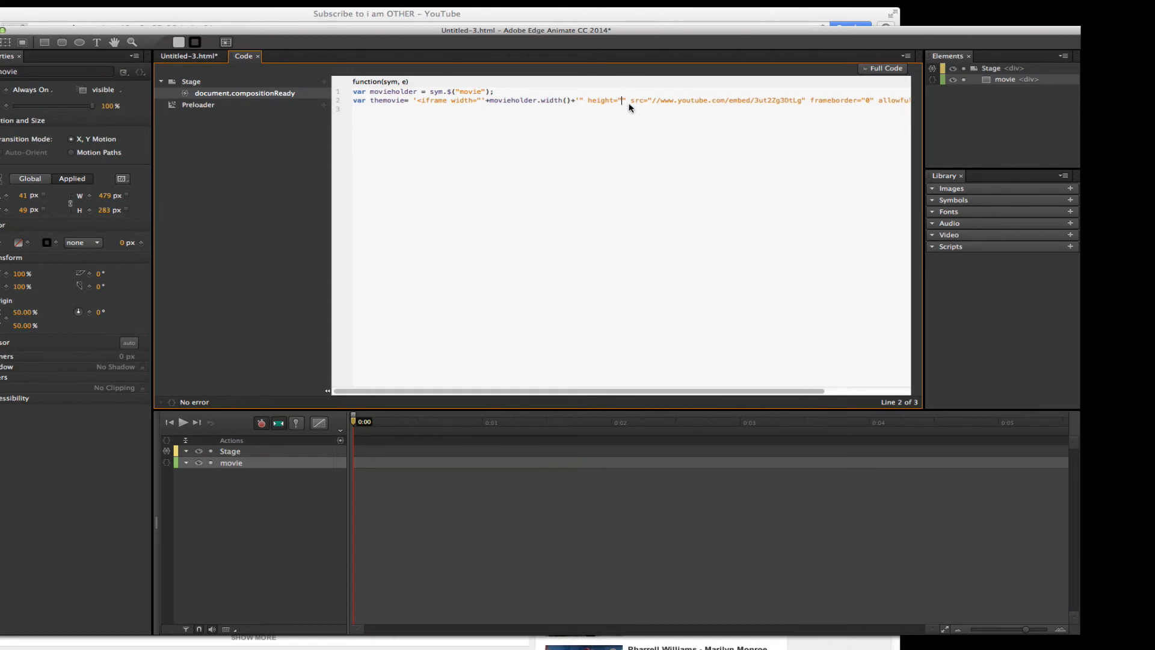
text(+movieholder.width()+')
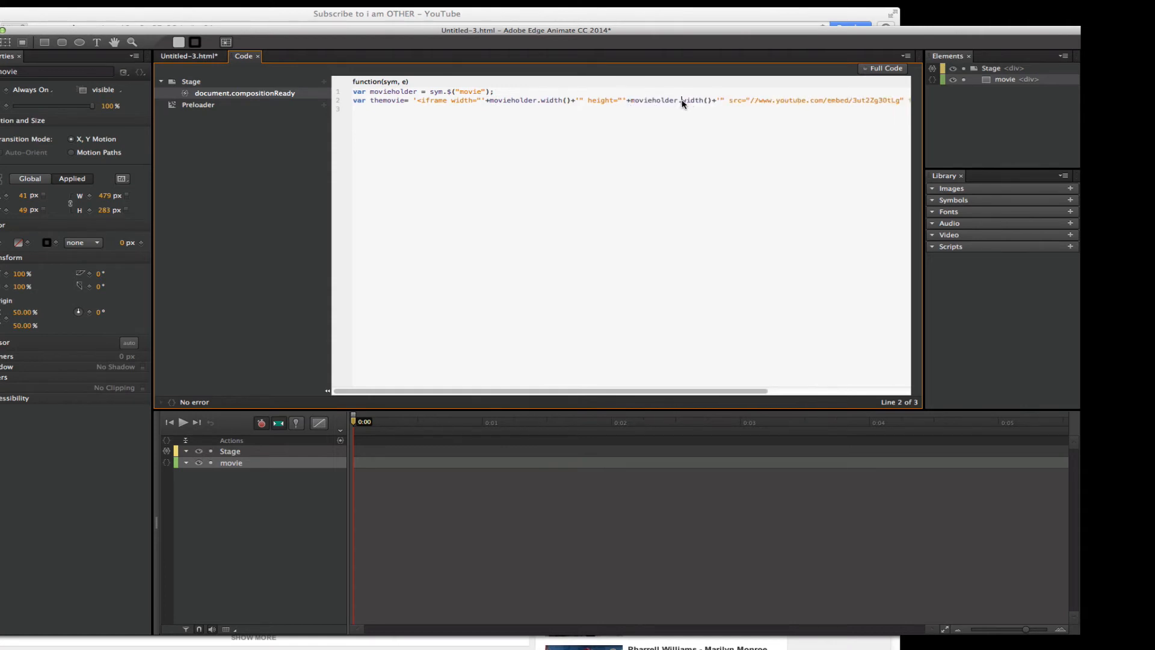
text(height)
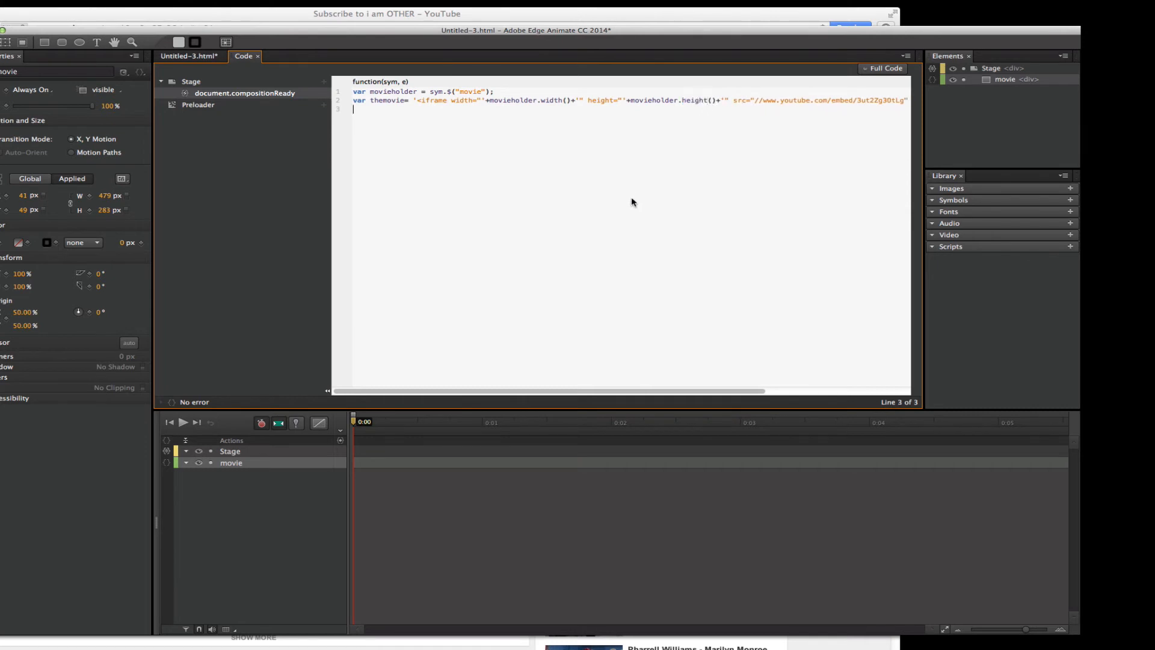
Step: Add the line movieholder.html(themovie); on a new line to inject the iframe
key(Return)
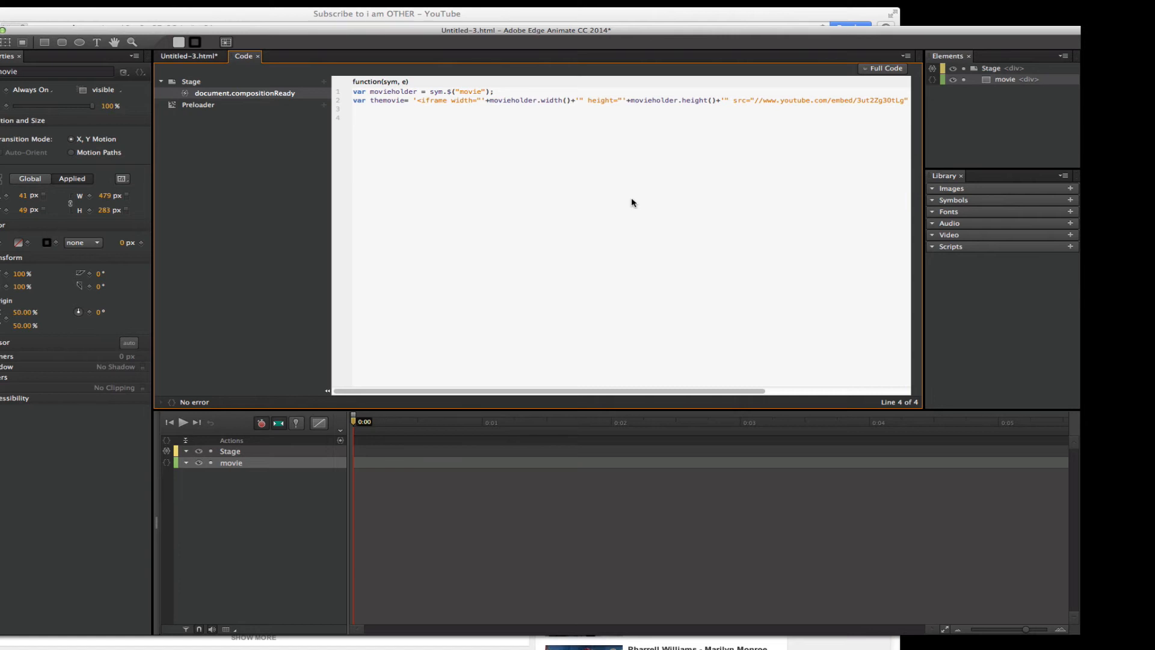
text(movi)
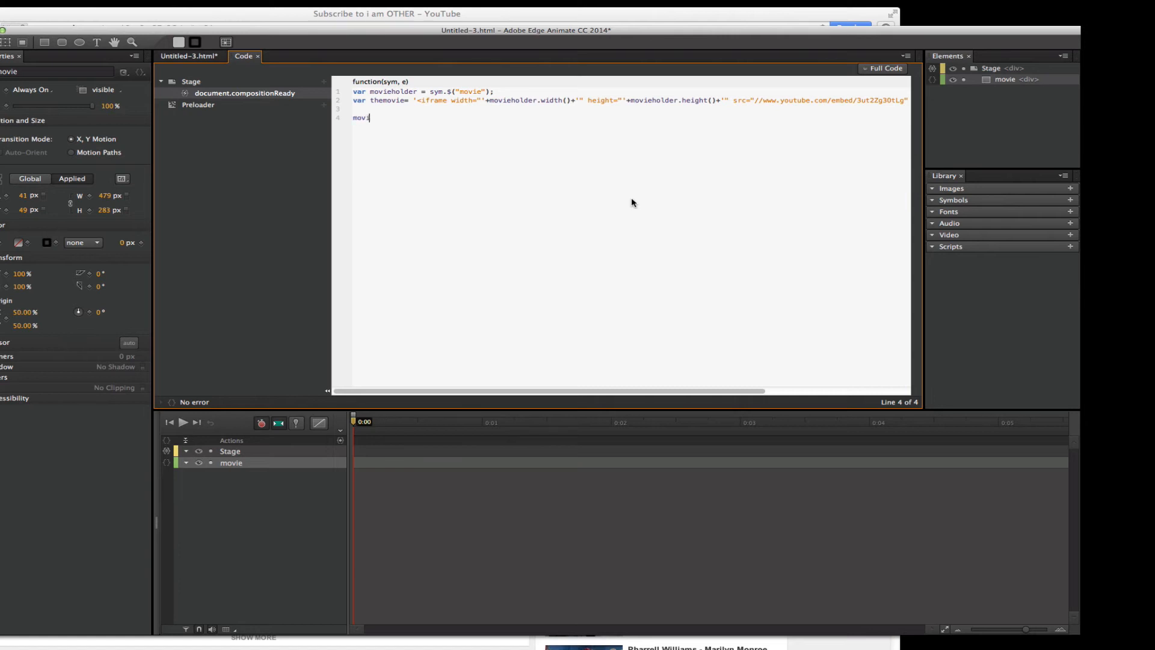
text(eholder)
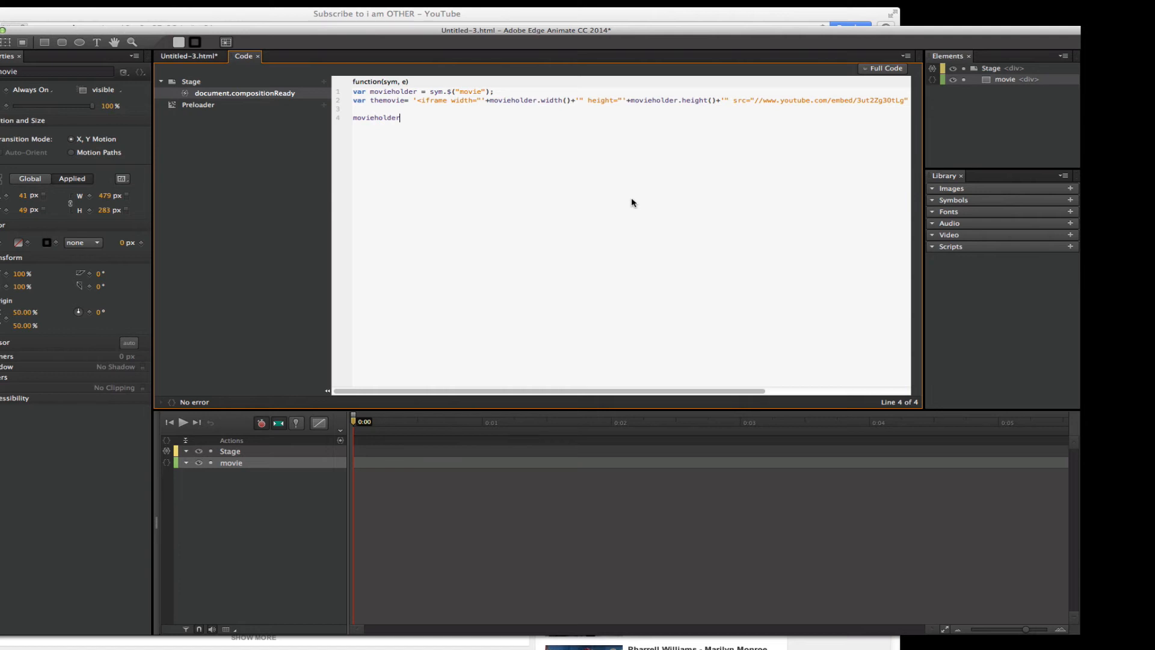
mouse_move(590, 233)
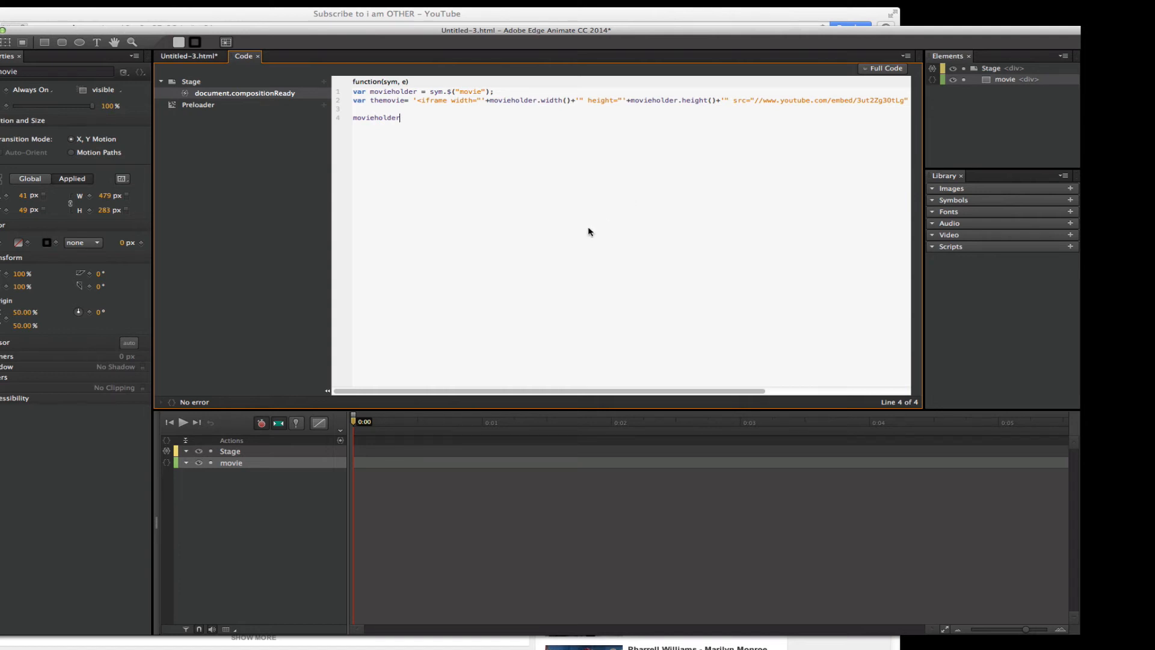
text(.h)
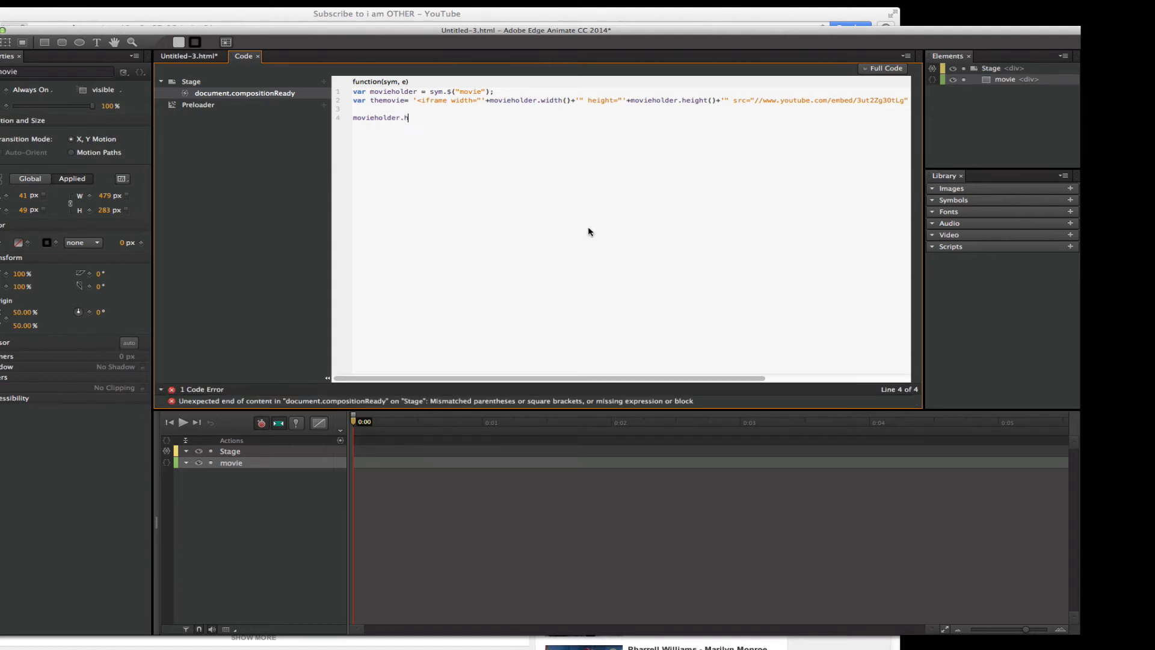
text(tml(themov)
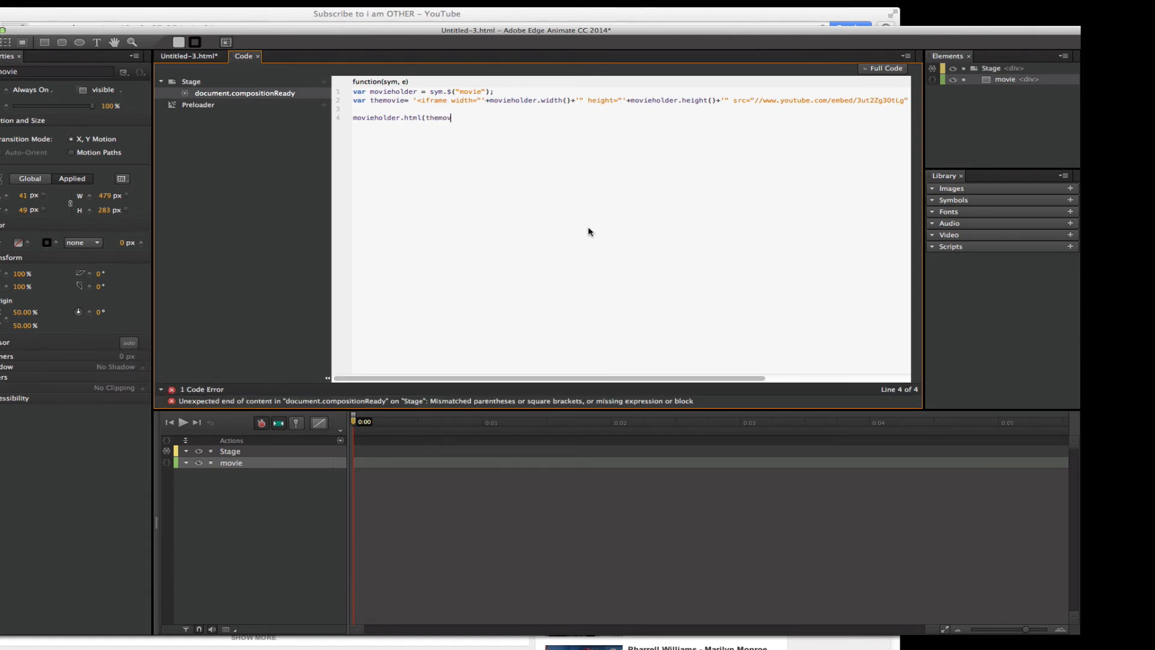
text(ie))
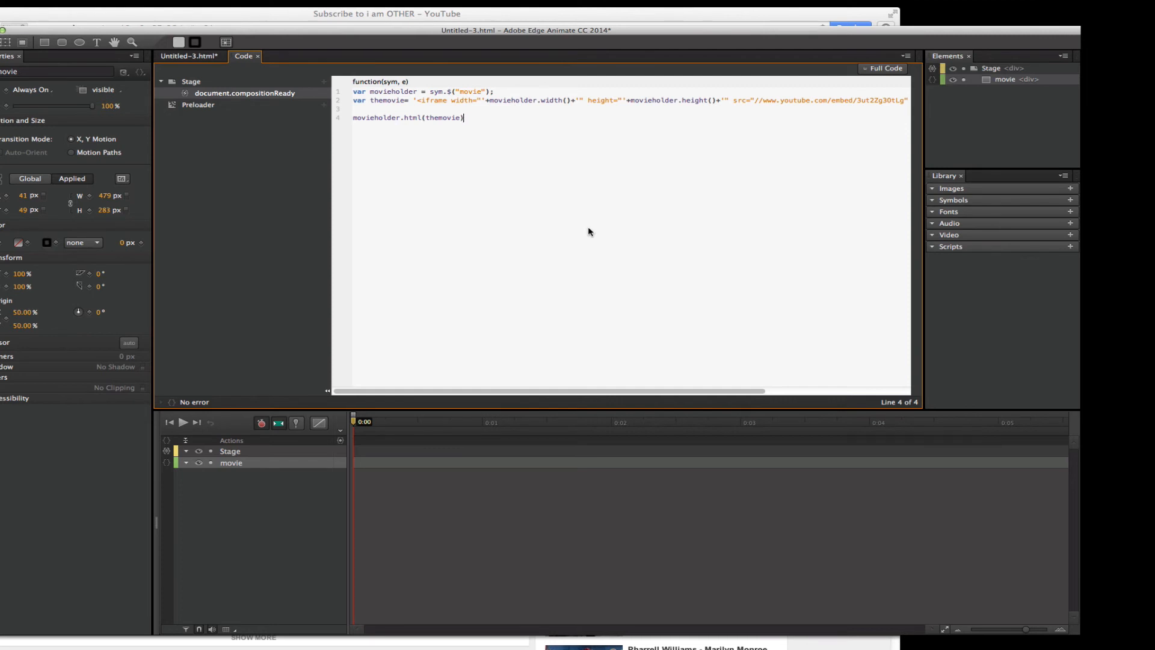
text(;)
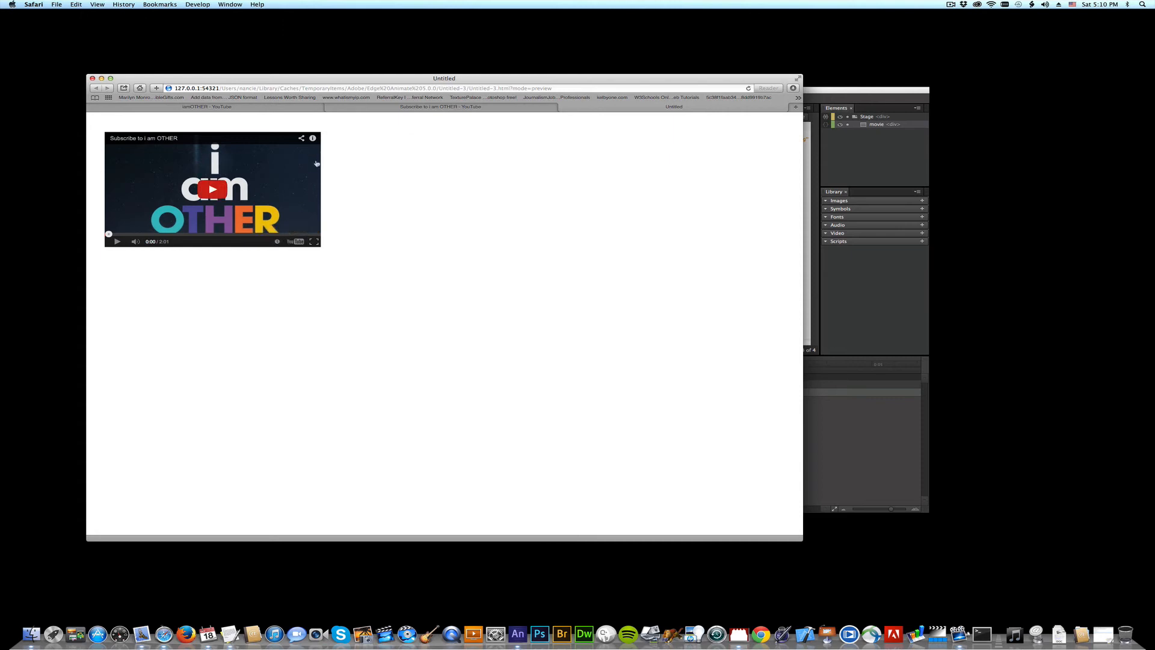
Step: Open and close the embedded player's info and share overlays in the Safari preview
click(312, 138)
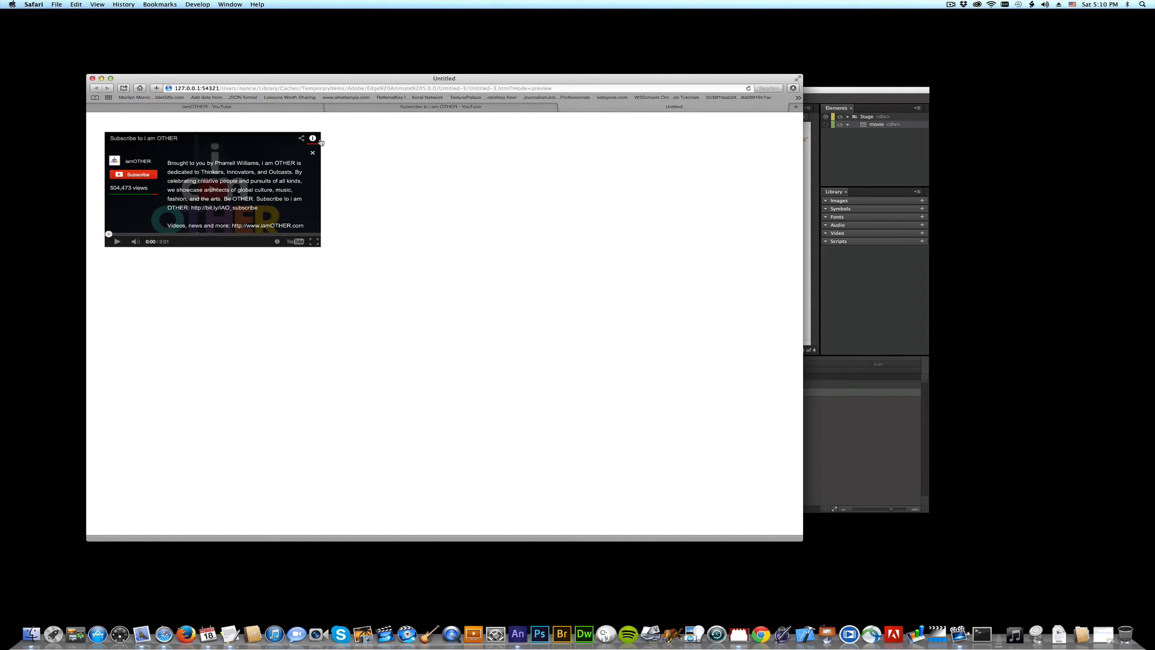
click(313, 152)
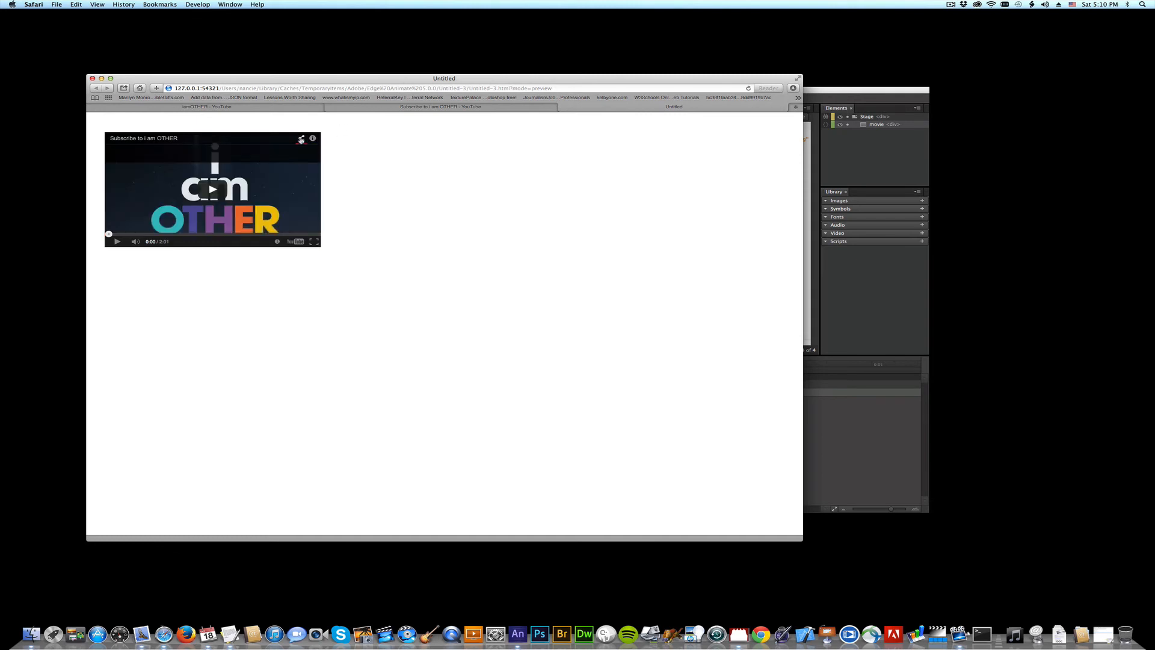
click(301, 138)
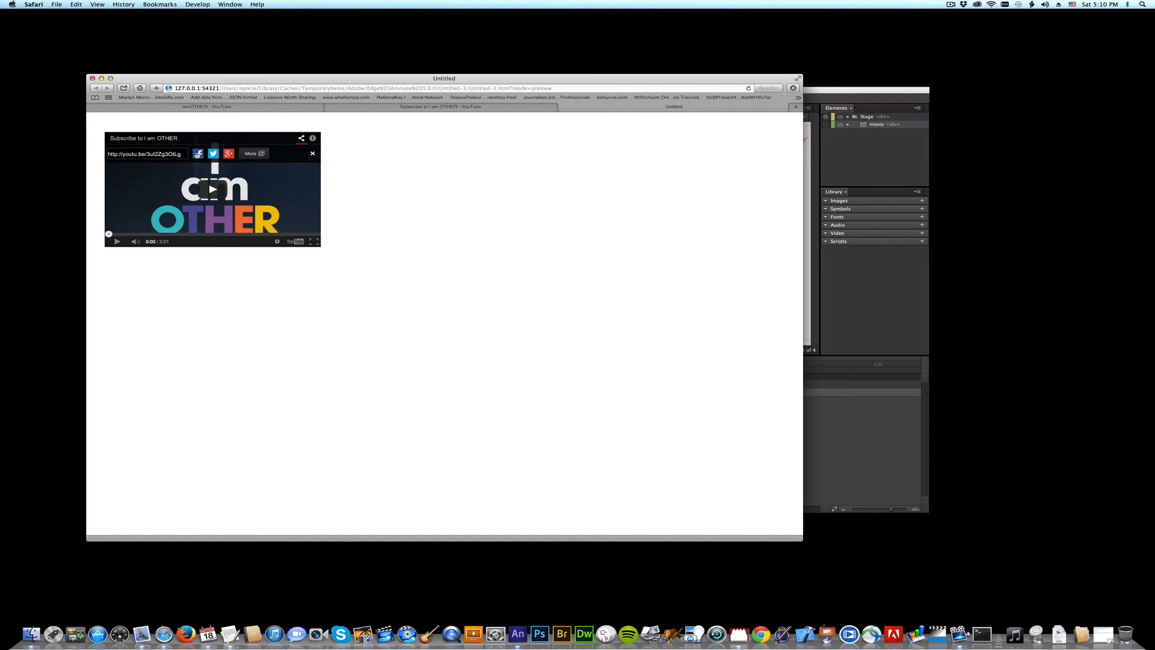
click(312, 154)
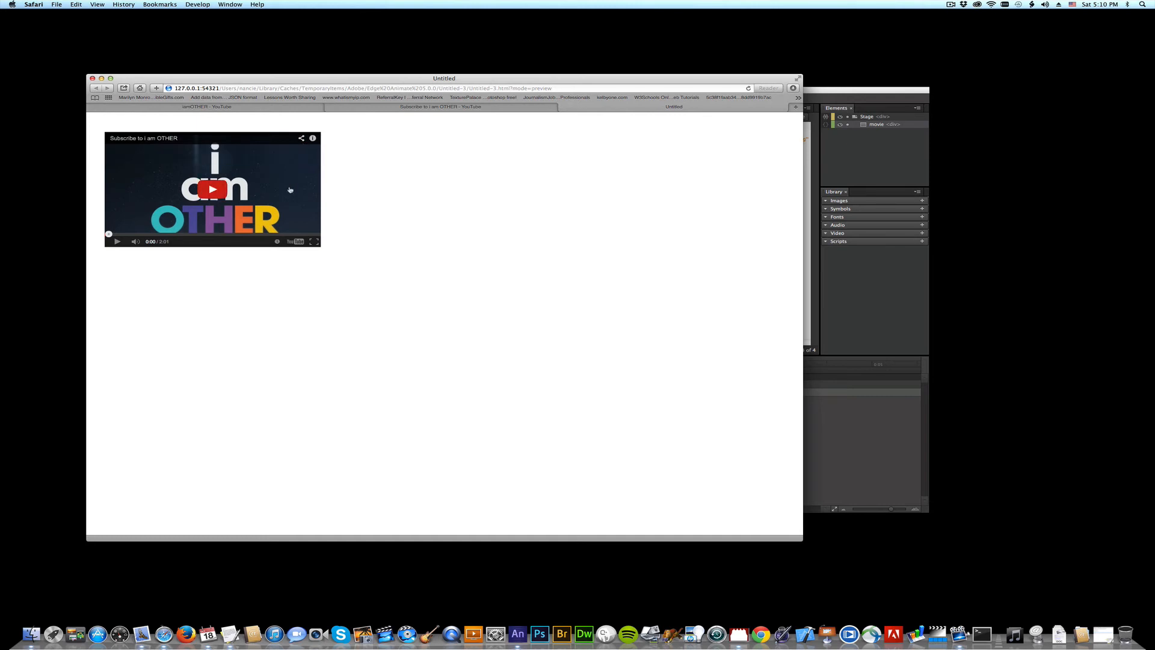
mouse_move(137, 240)
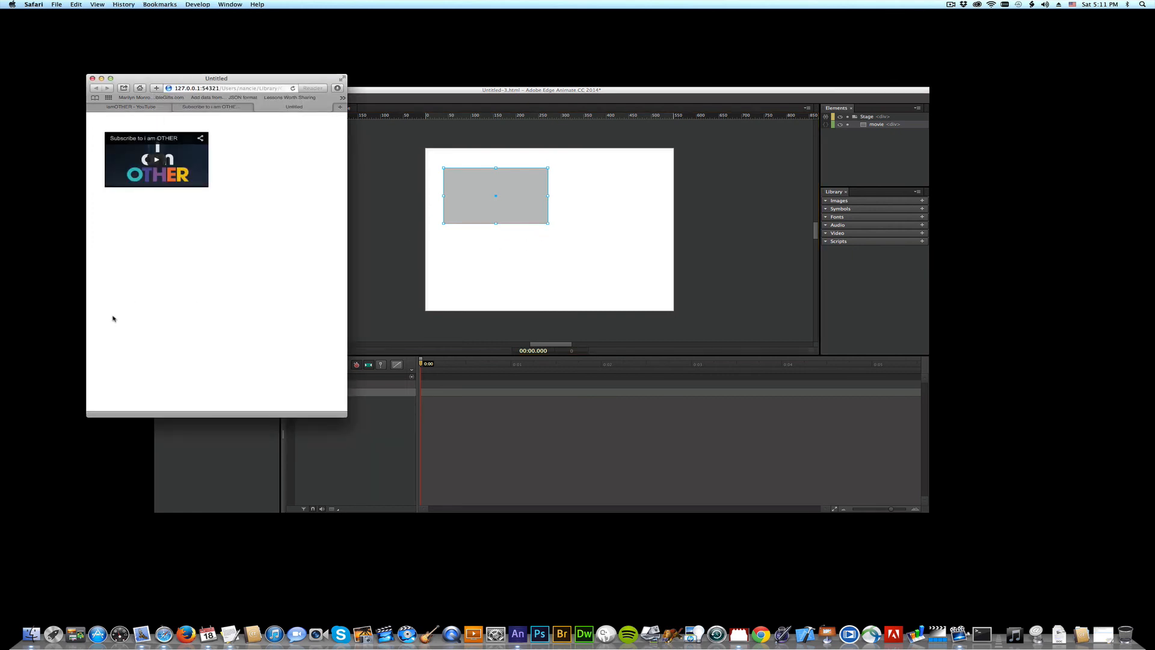
mouse_move(325, 298)
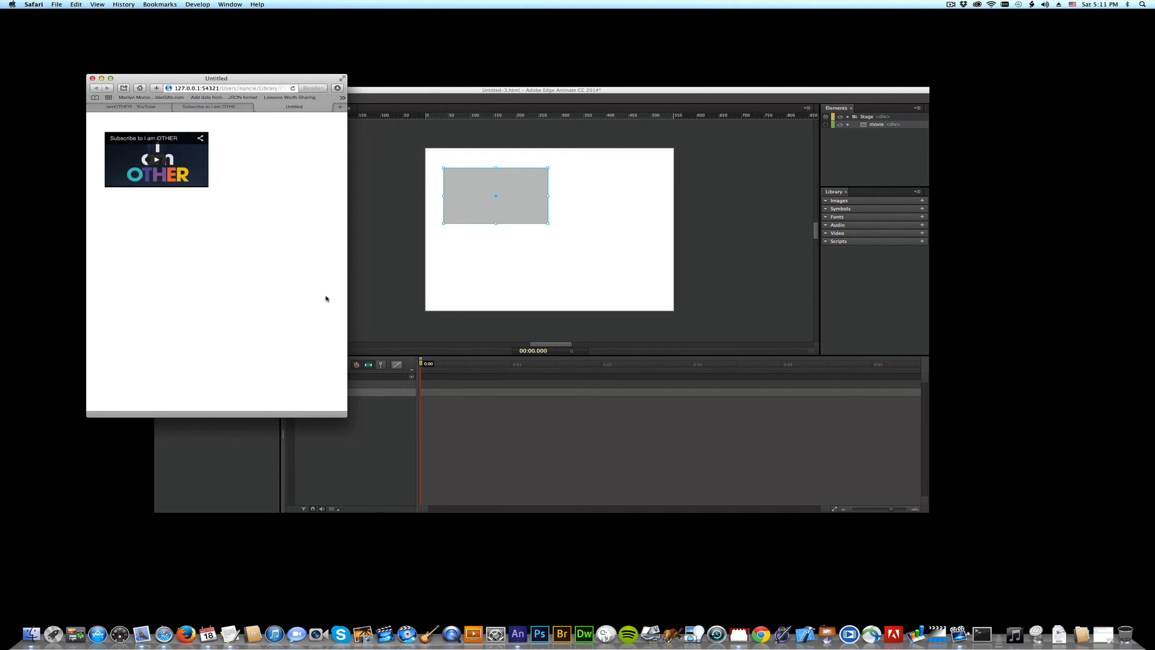
mouse_move(375, 241)
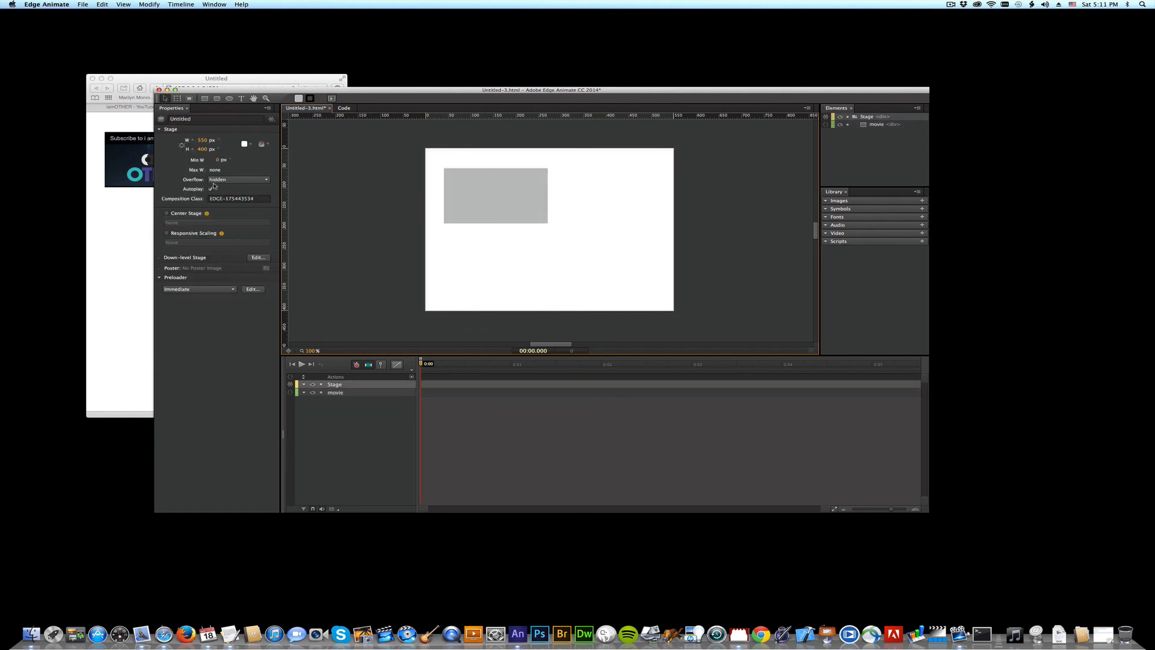
Step: Bring the Edge Animate project window back to the front
click(167, 233)
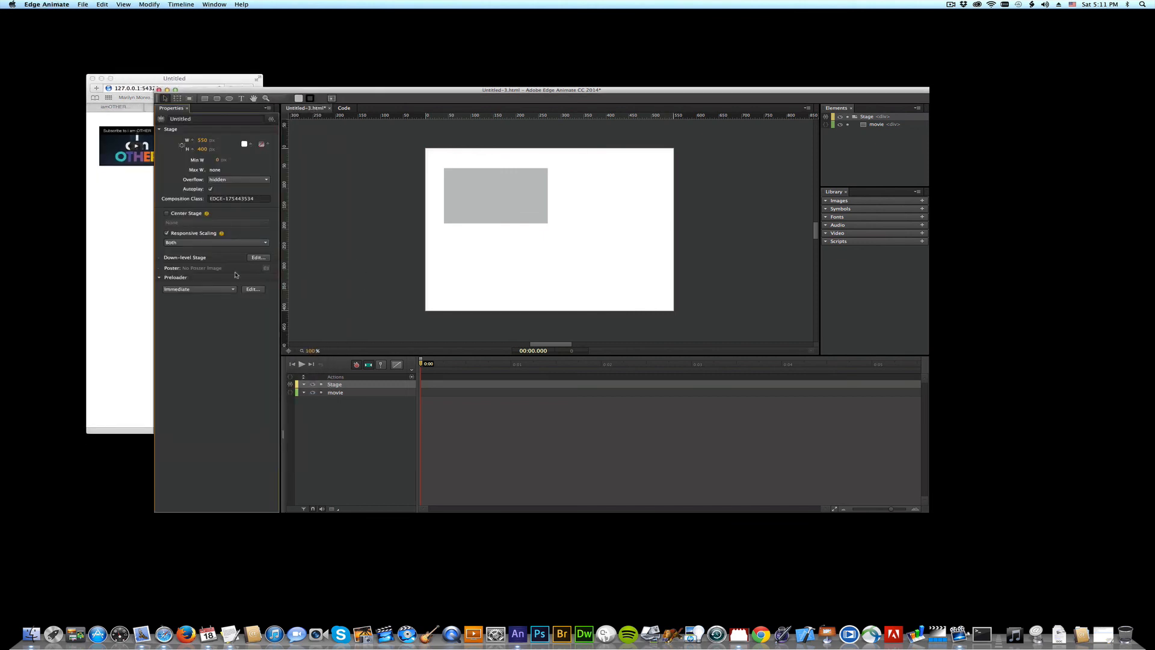
mouse_move(272, 315)
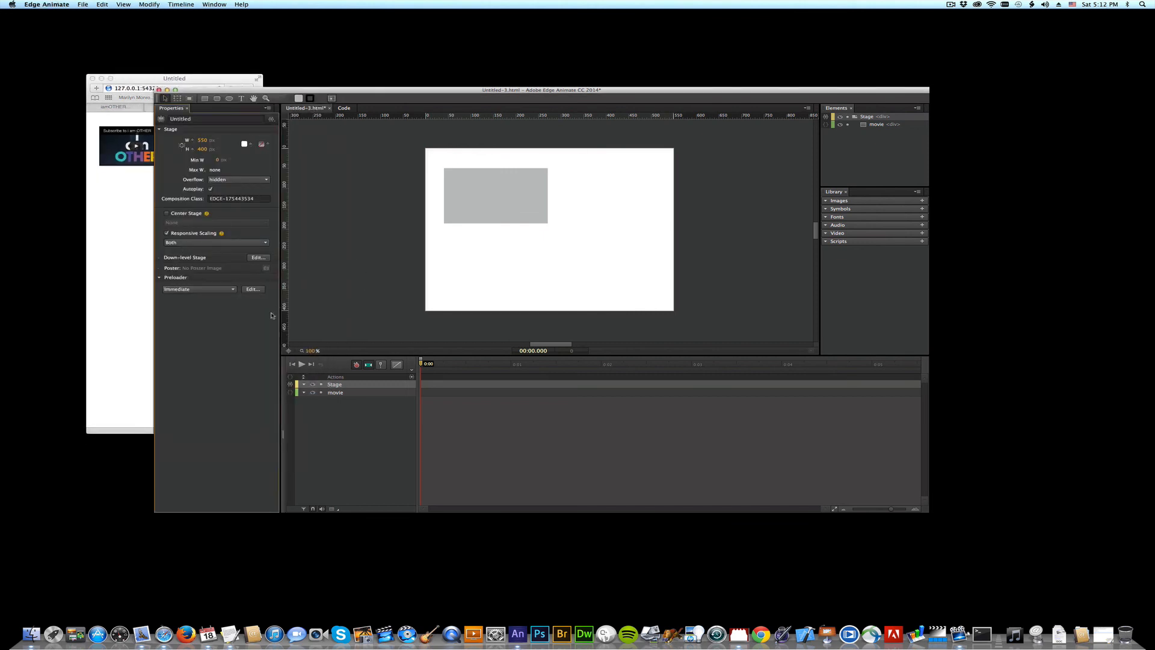
mouse_move(297, 316)
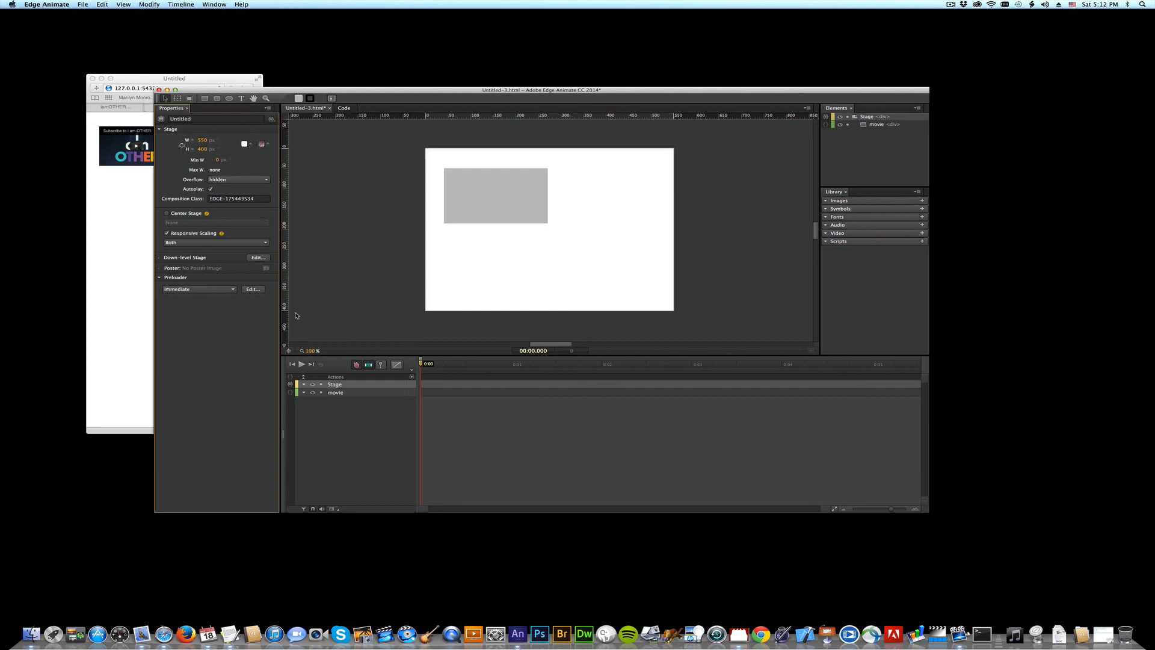
mouse_move(736, 300)
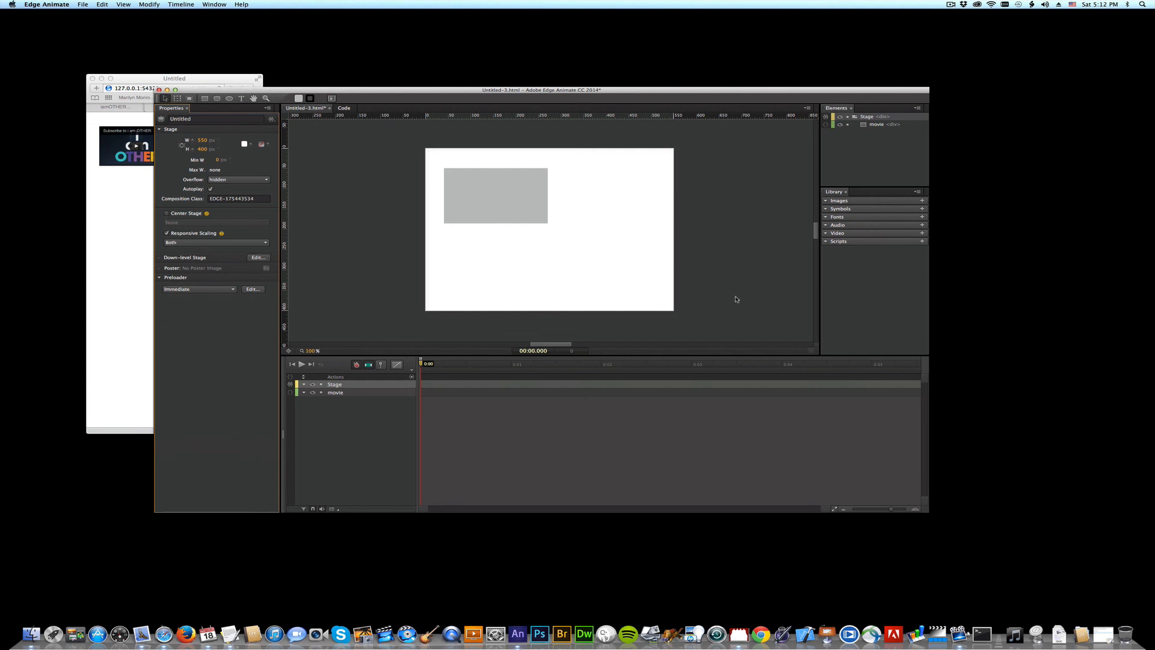